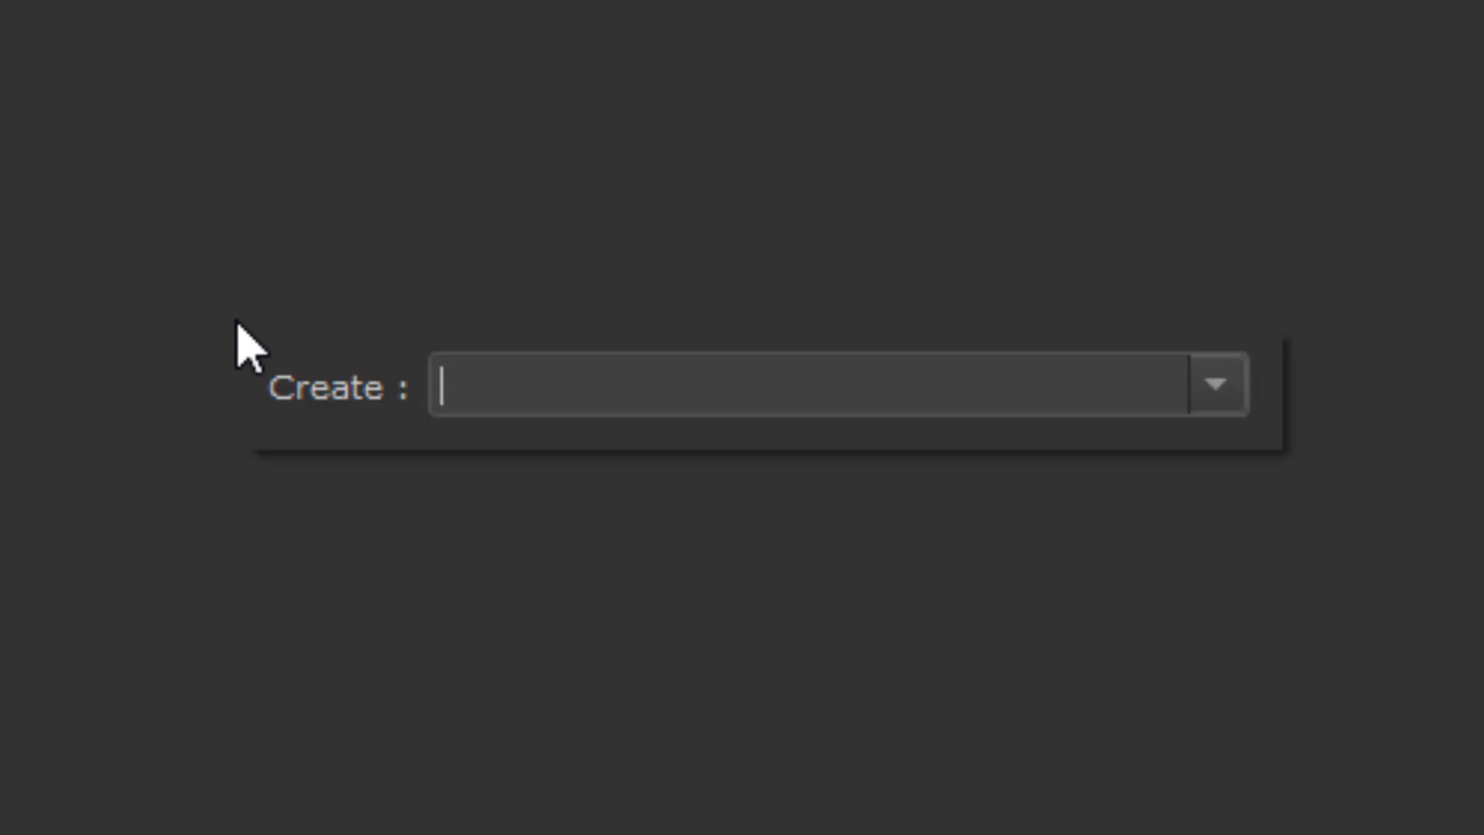
# Step: Search 'blend' in the Create list and add a Blend Add|Sub node
pyautogui.write('blend')
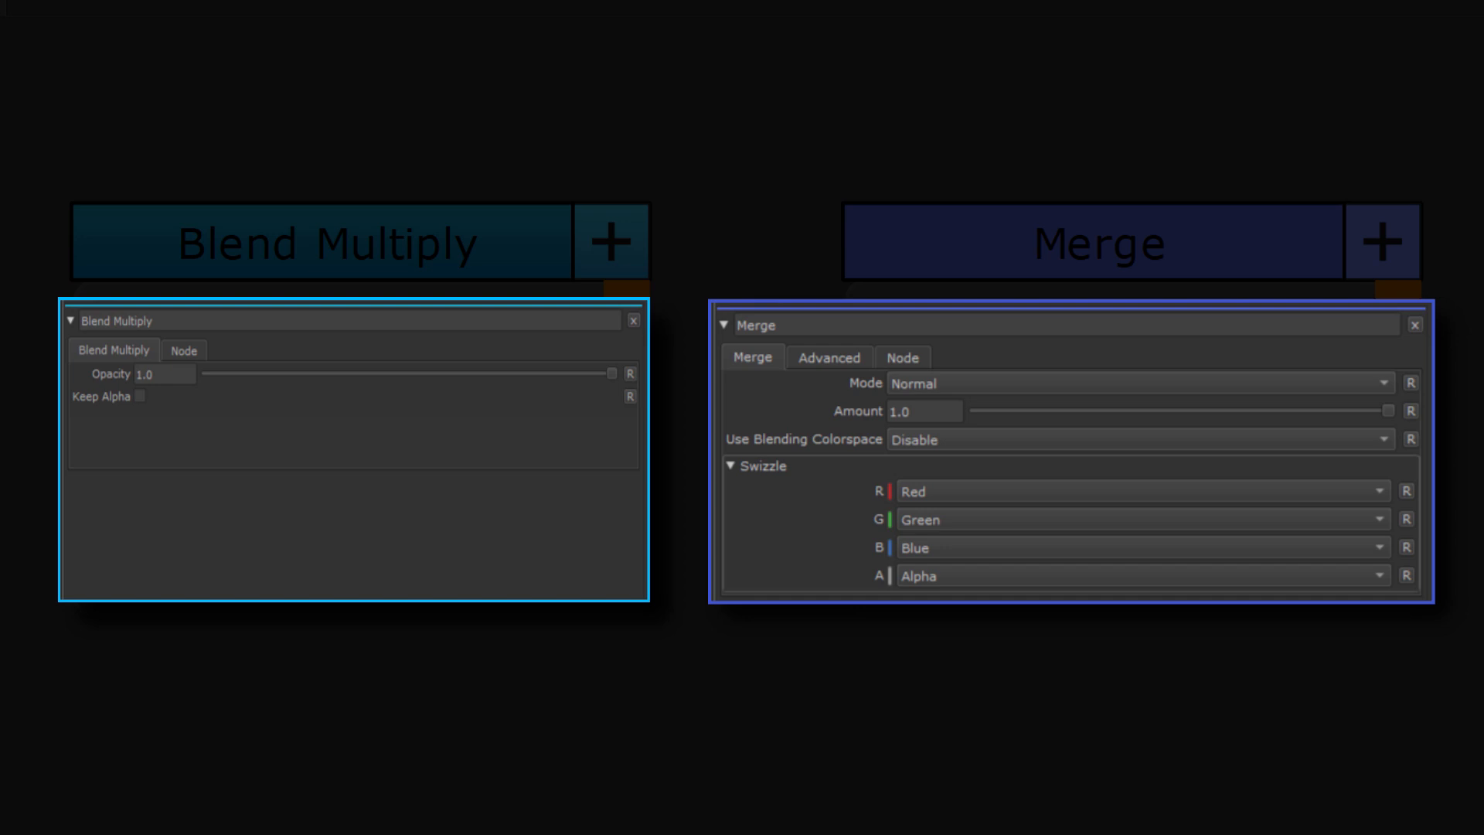
pyautogui.click(828, 357)
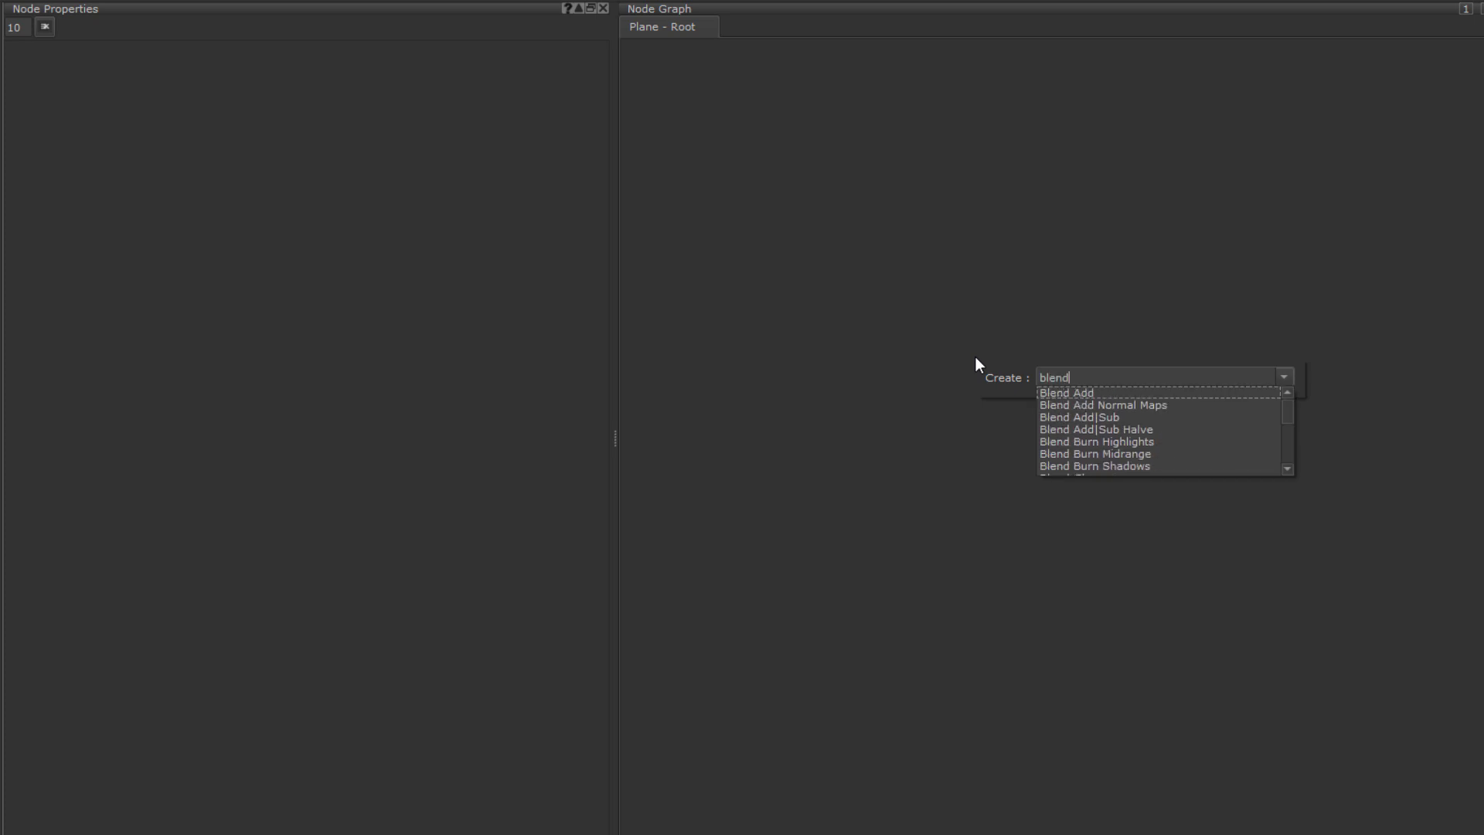
pyautogui.click(1078, 417)
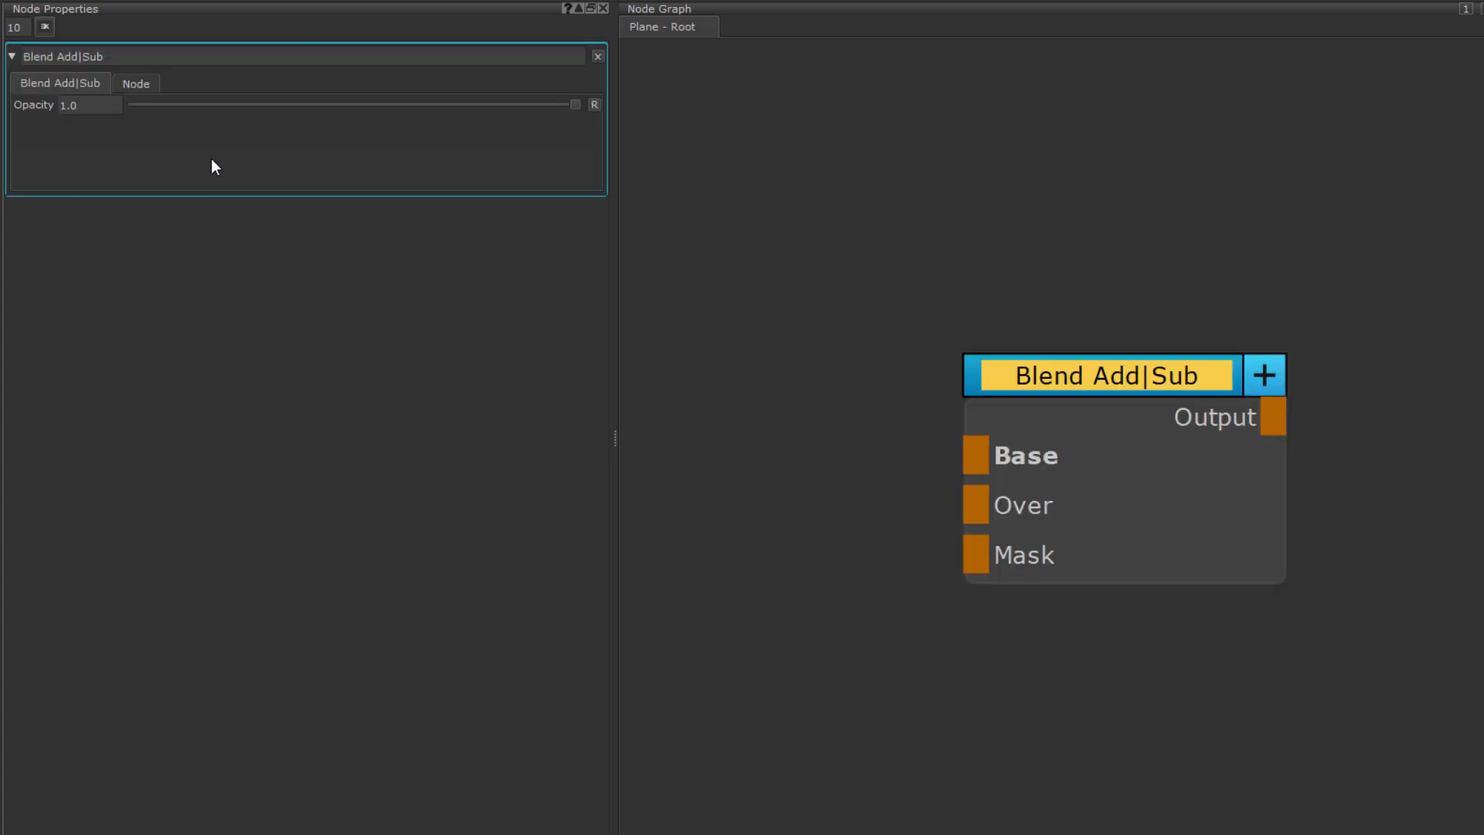
pyautogui.moveTo(842, 408)
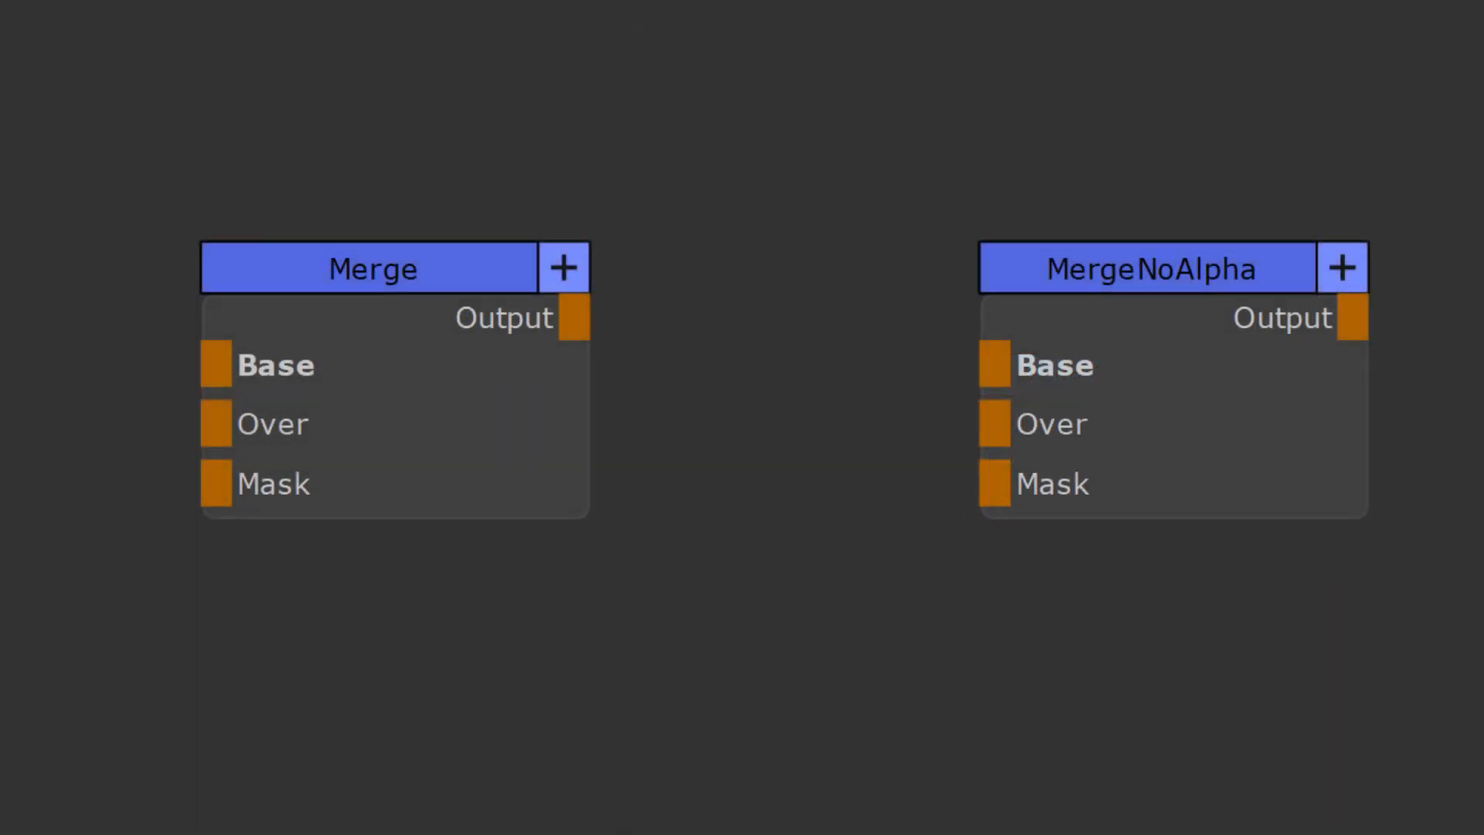
# Step: Review MergeNoAlpha's Mode options and the Blend Luminance and Blend Copy node properties
pyautogui.doubleClick(1150, 268)
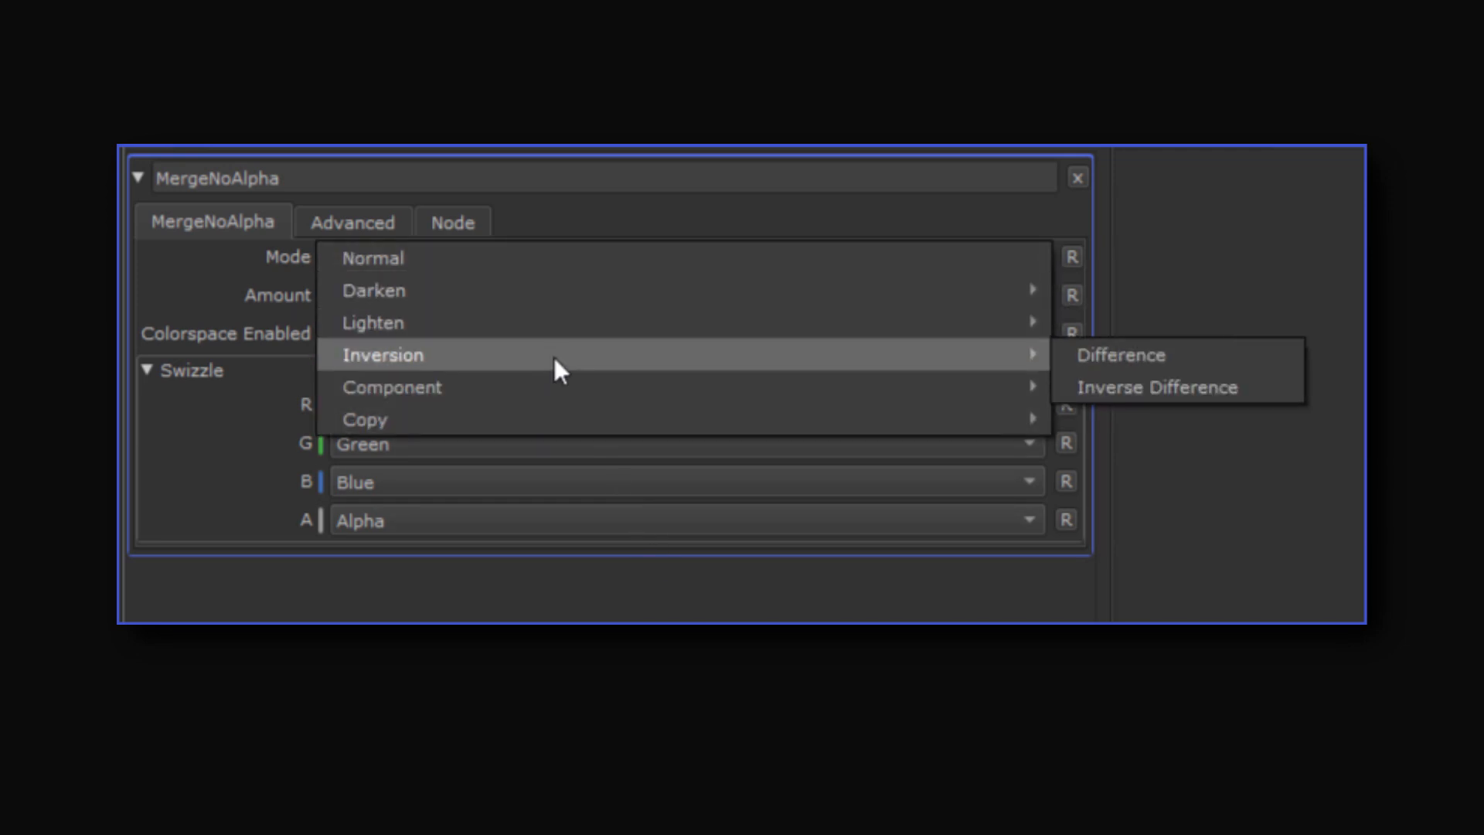
pyautogui.moveTo(555, 418)
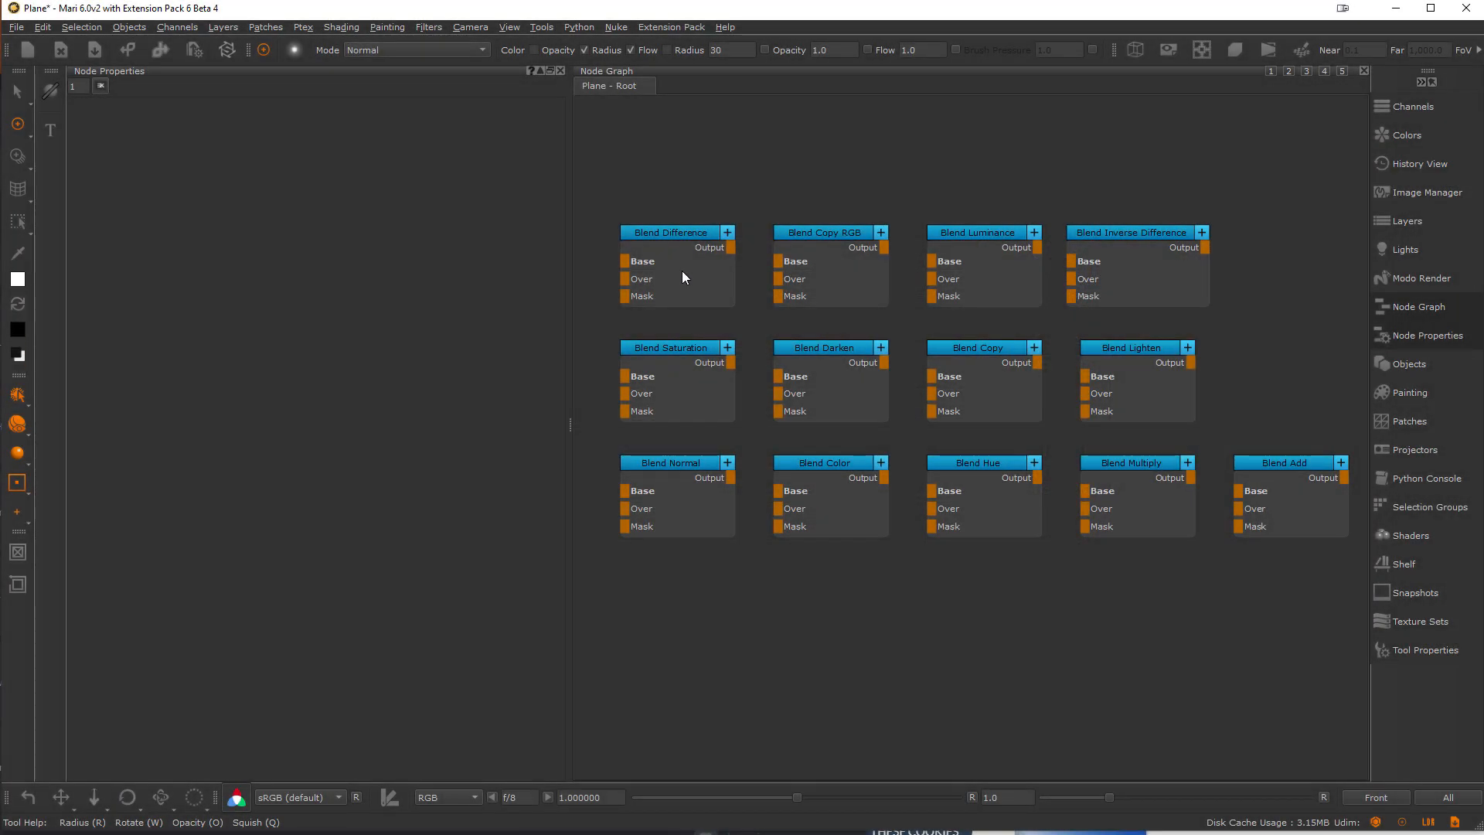
pyautogui.click(978, 231)
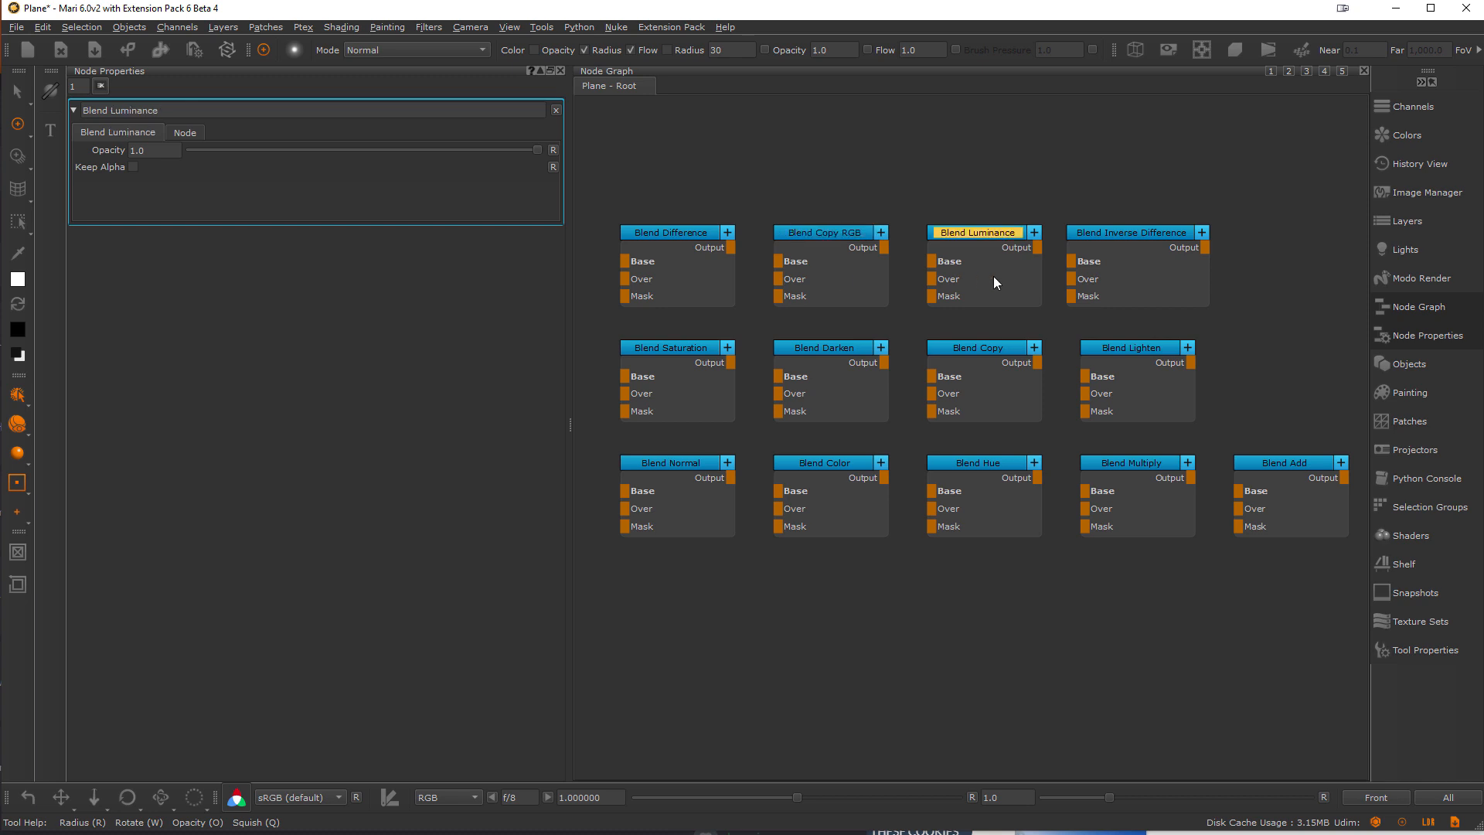
pyautogui.click(977, 347)
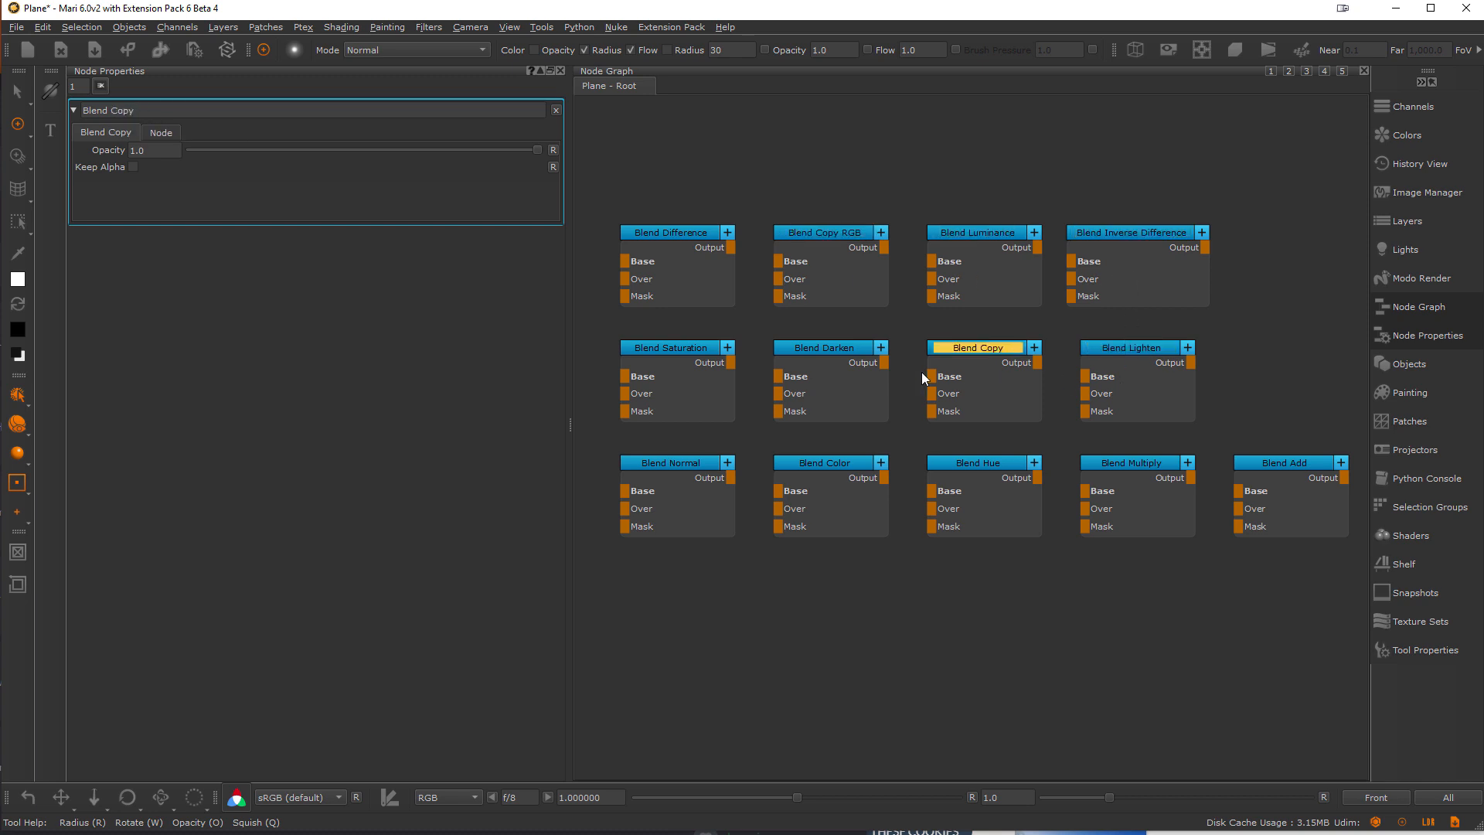
pyautogui.click(670, 462)
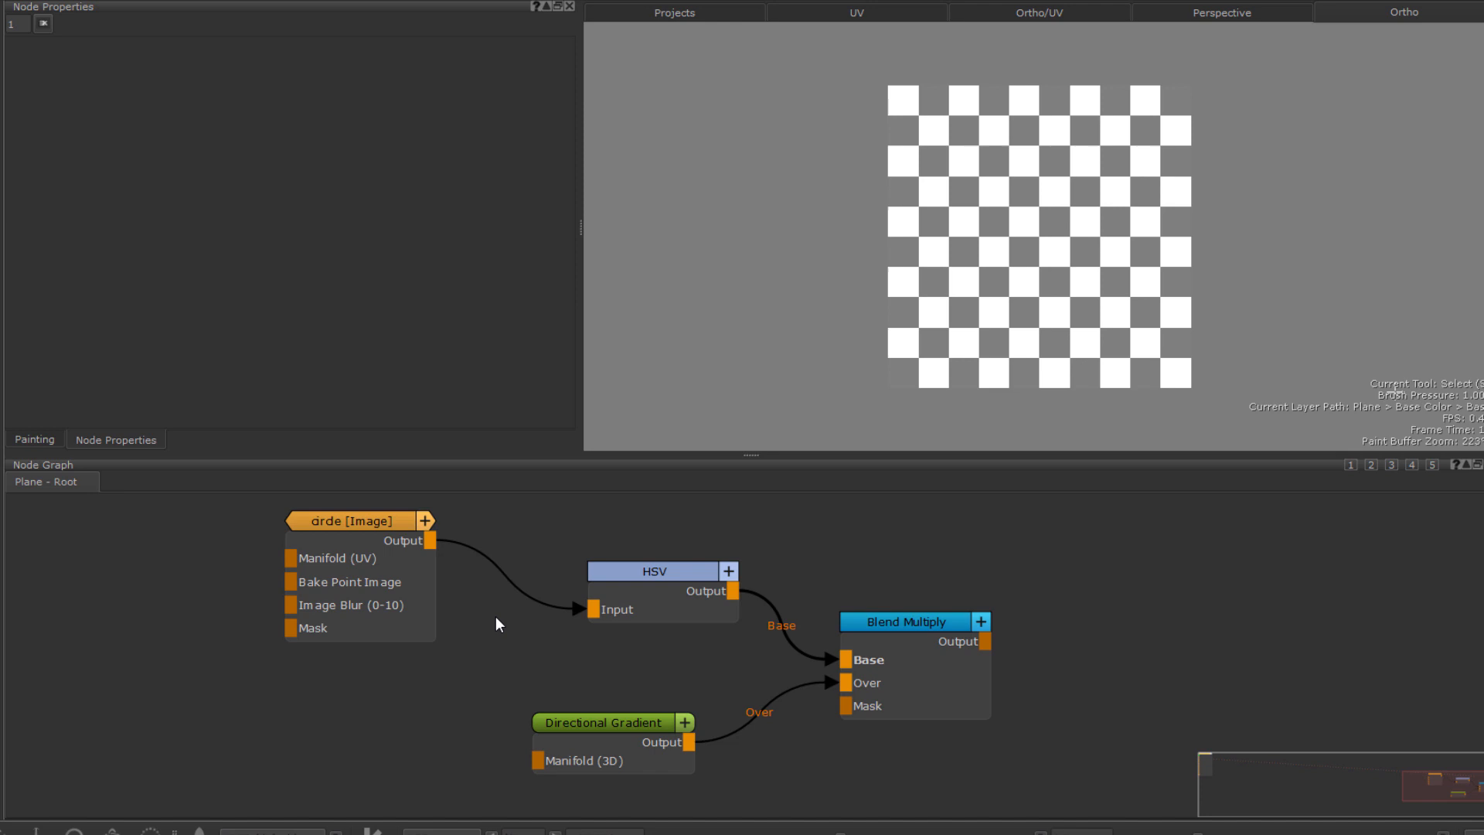
# Step: Preview the HSV, Directional Gradient and Blend Multiply outputs in turn
pyautogui.click(653, 570)
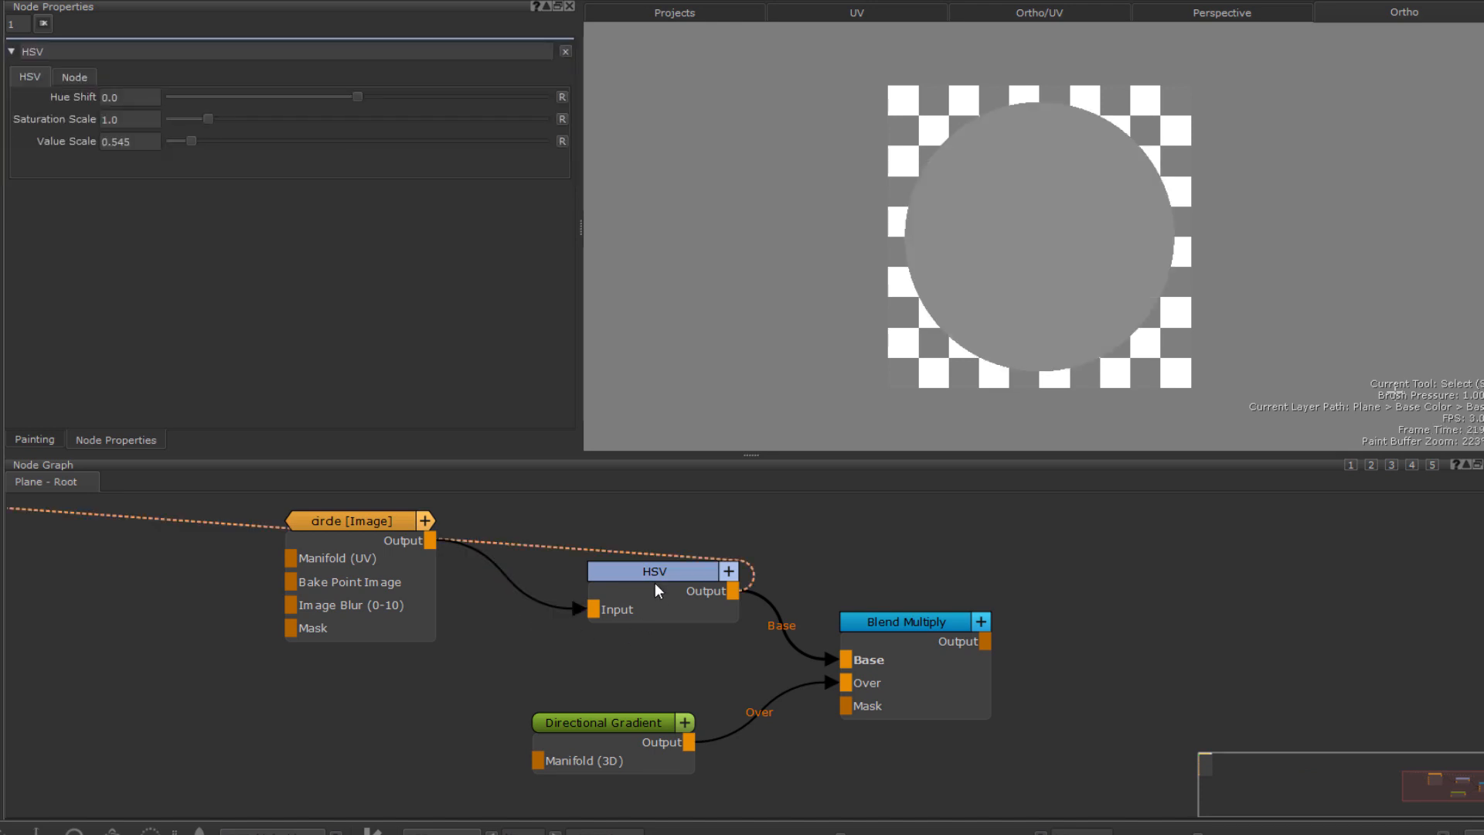
pyautogui.click(608, 722)
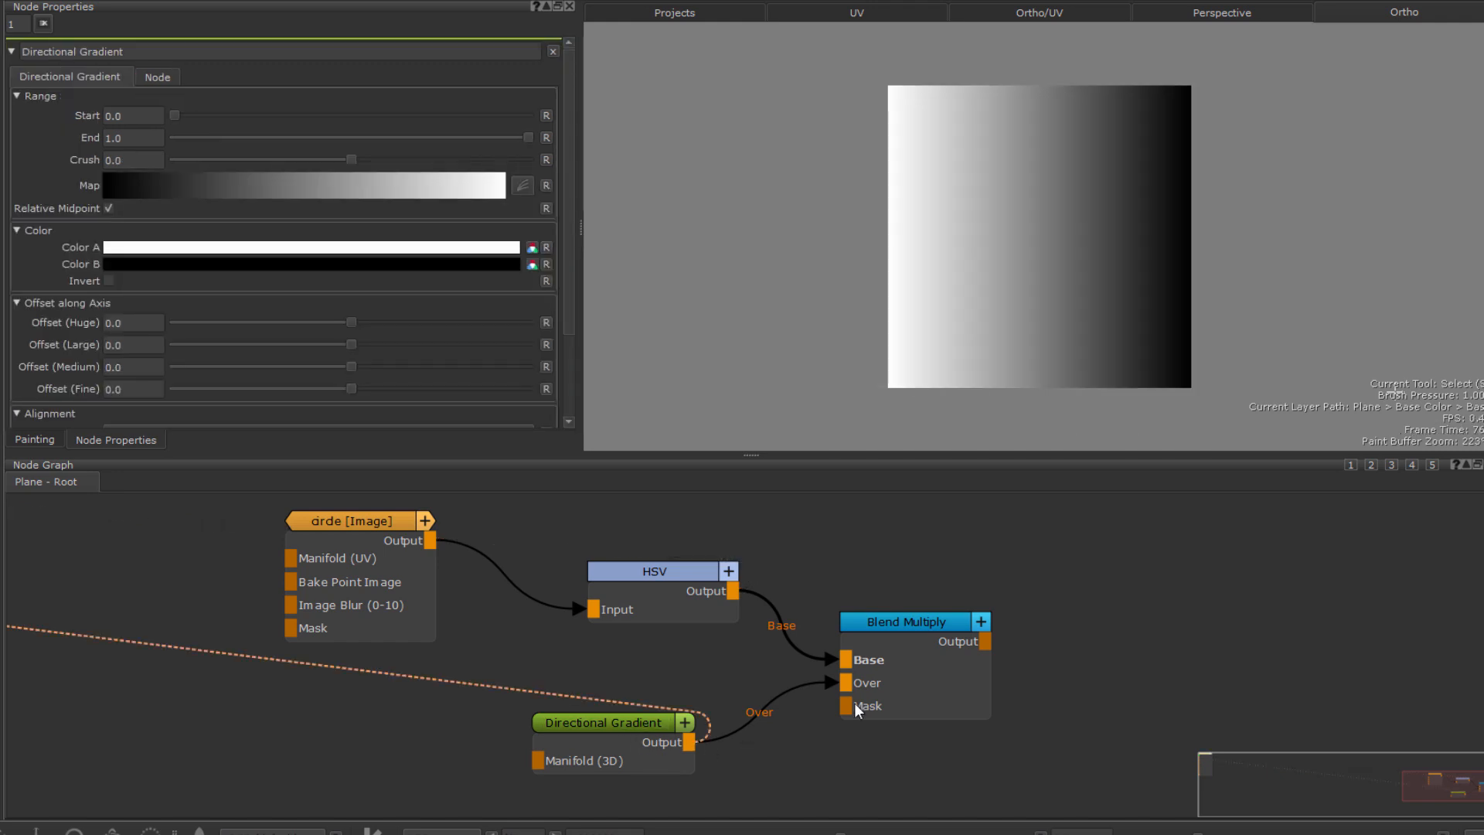
pyautogui.click(899, 621)
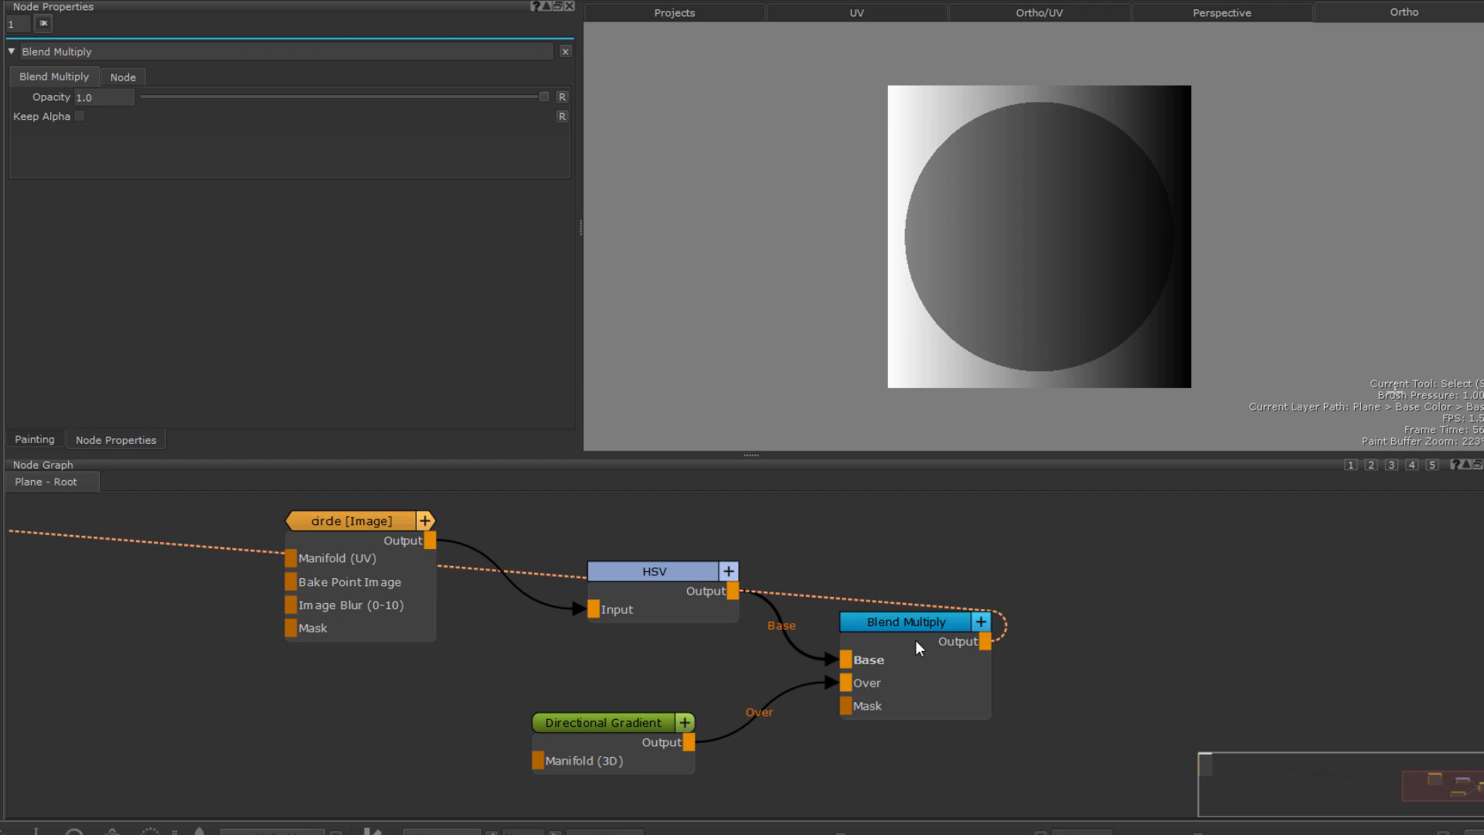
pyautogui.moveTo(677, 540)
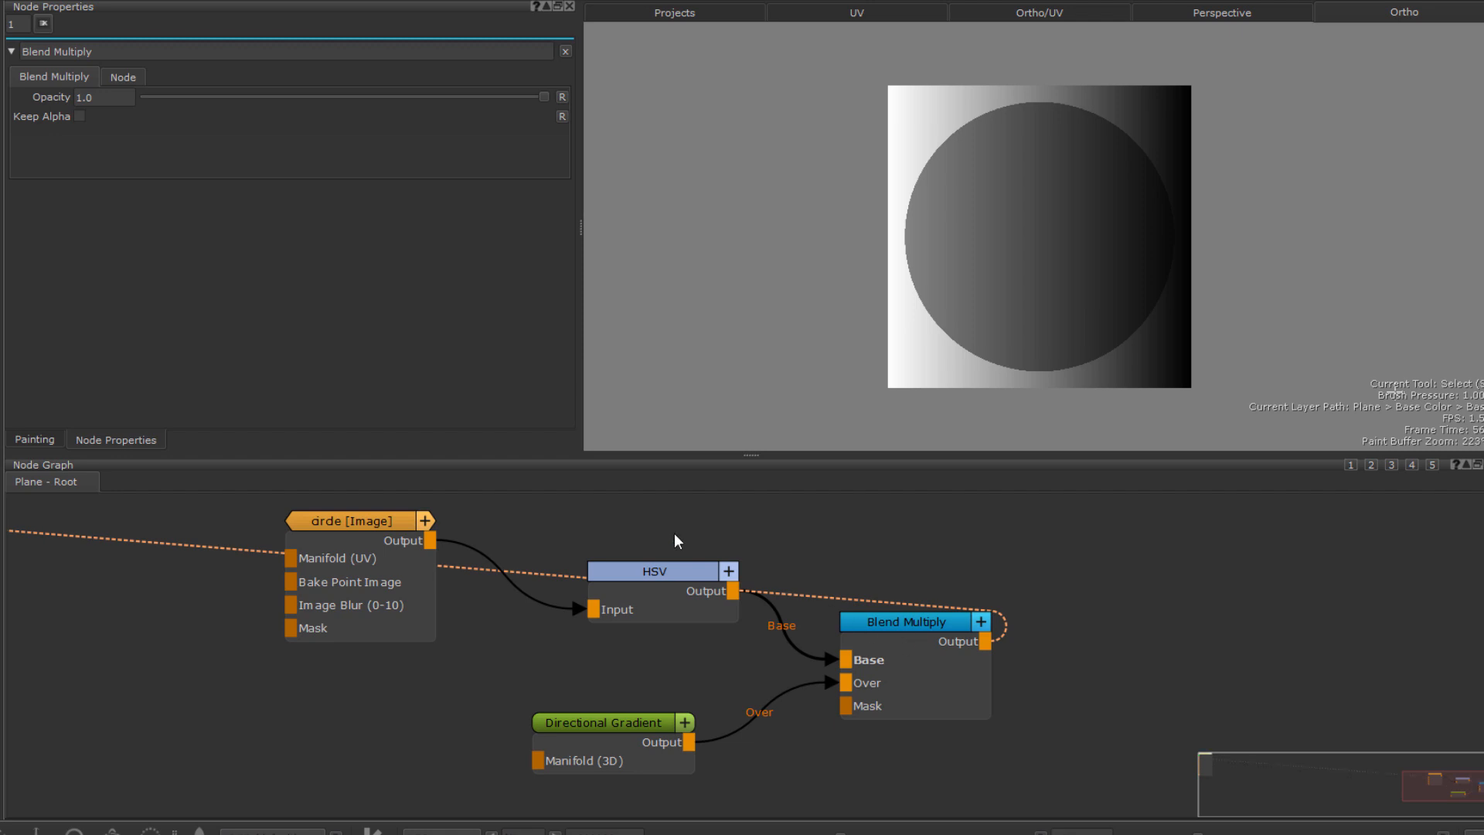
# Step: Try Keep Alpha and swapped Base/Over inputs on Blend Multiply, leaving Keep Alpha off
pyautogui.click(79, 115)
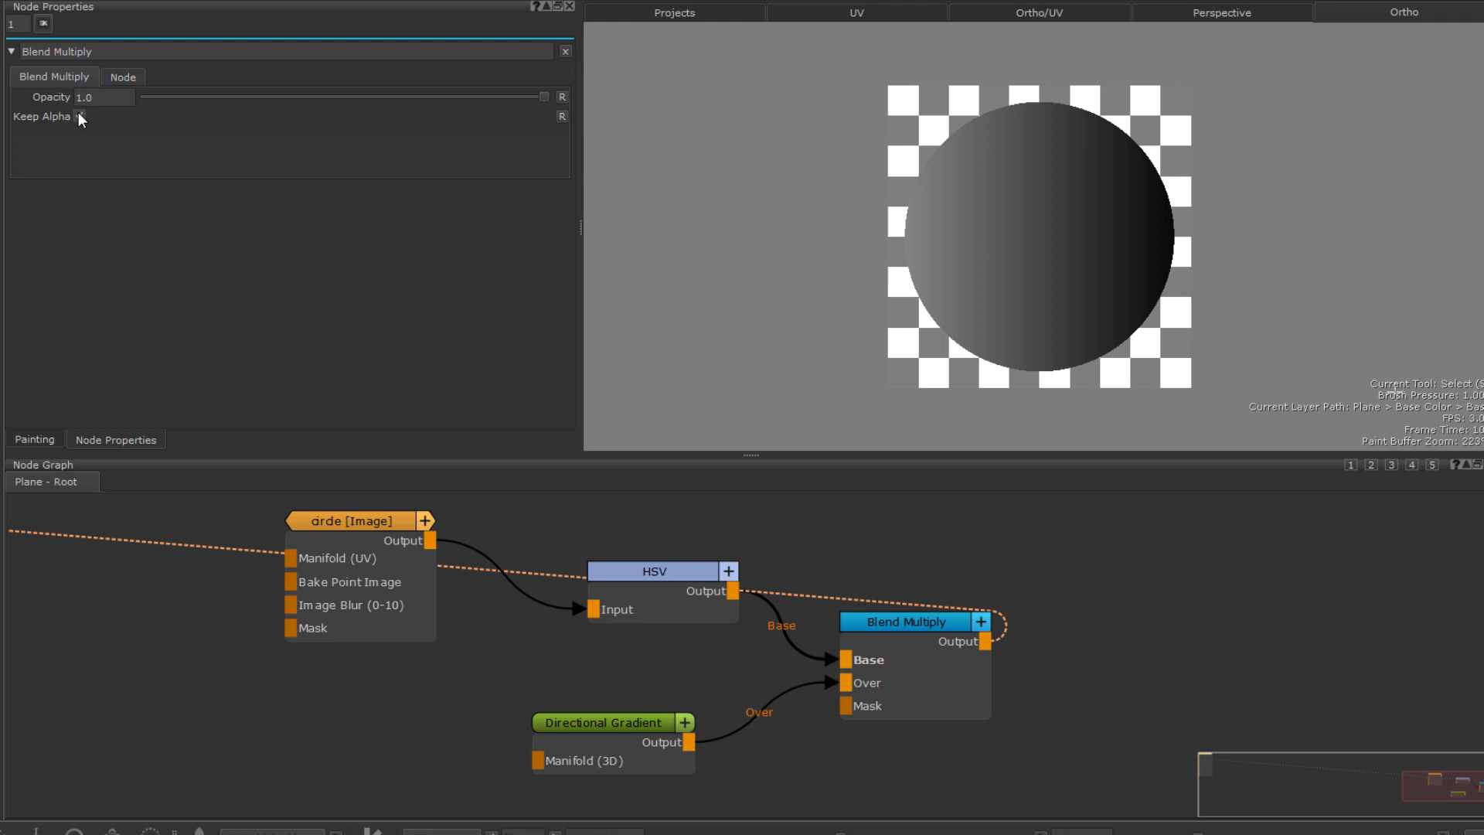
pyautogui.click(79, 115)
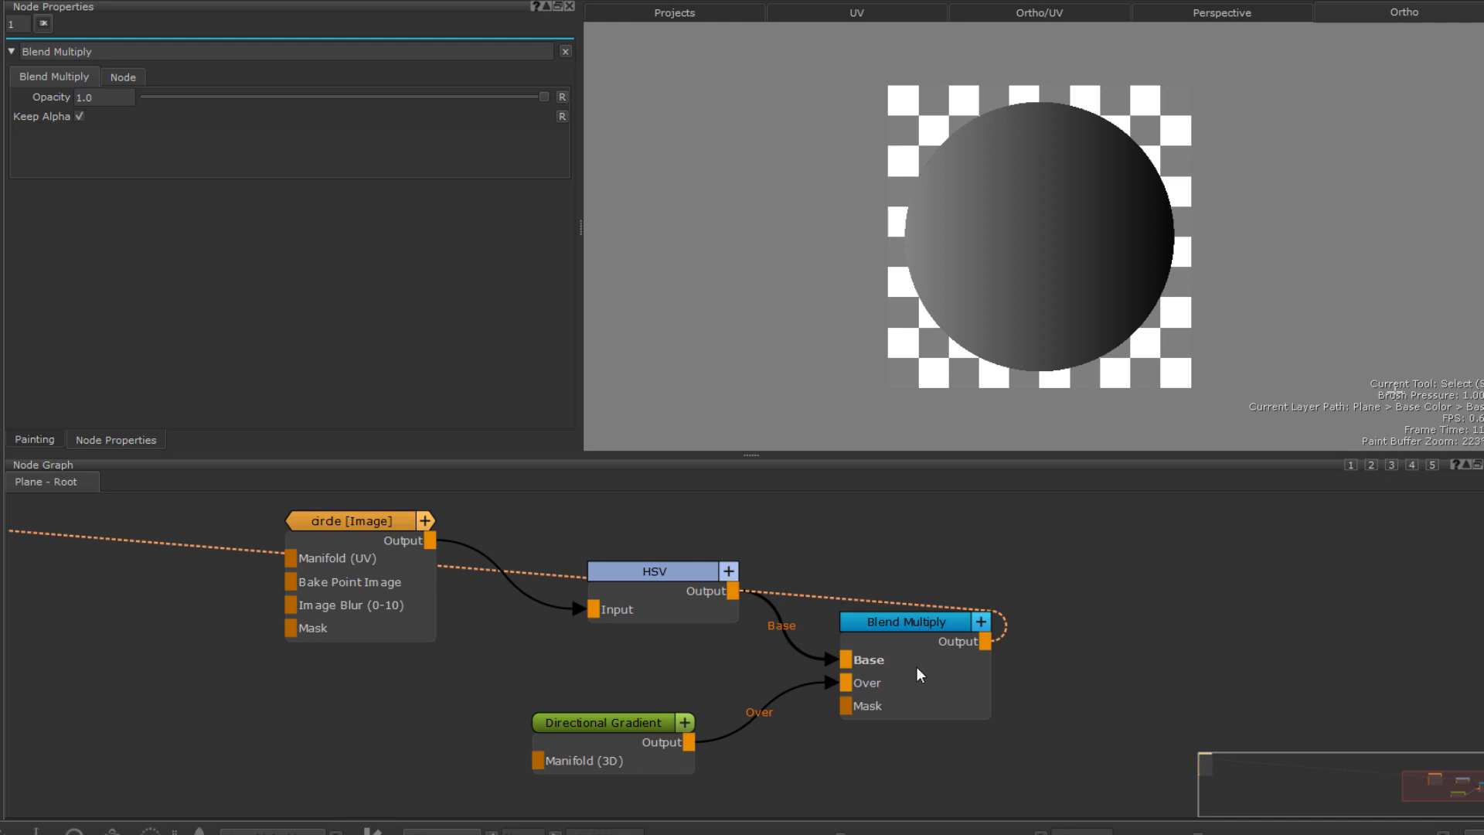
pyautogui.press('shift+x')
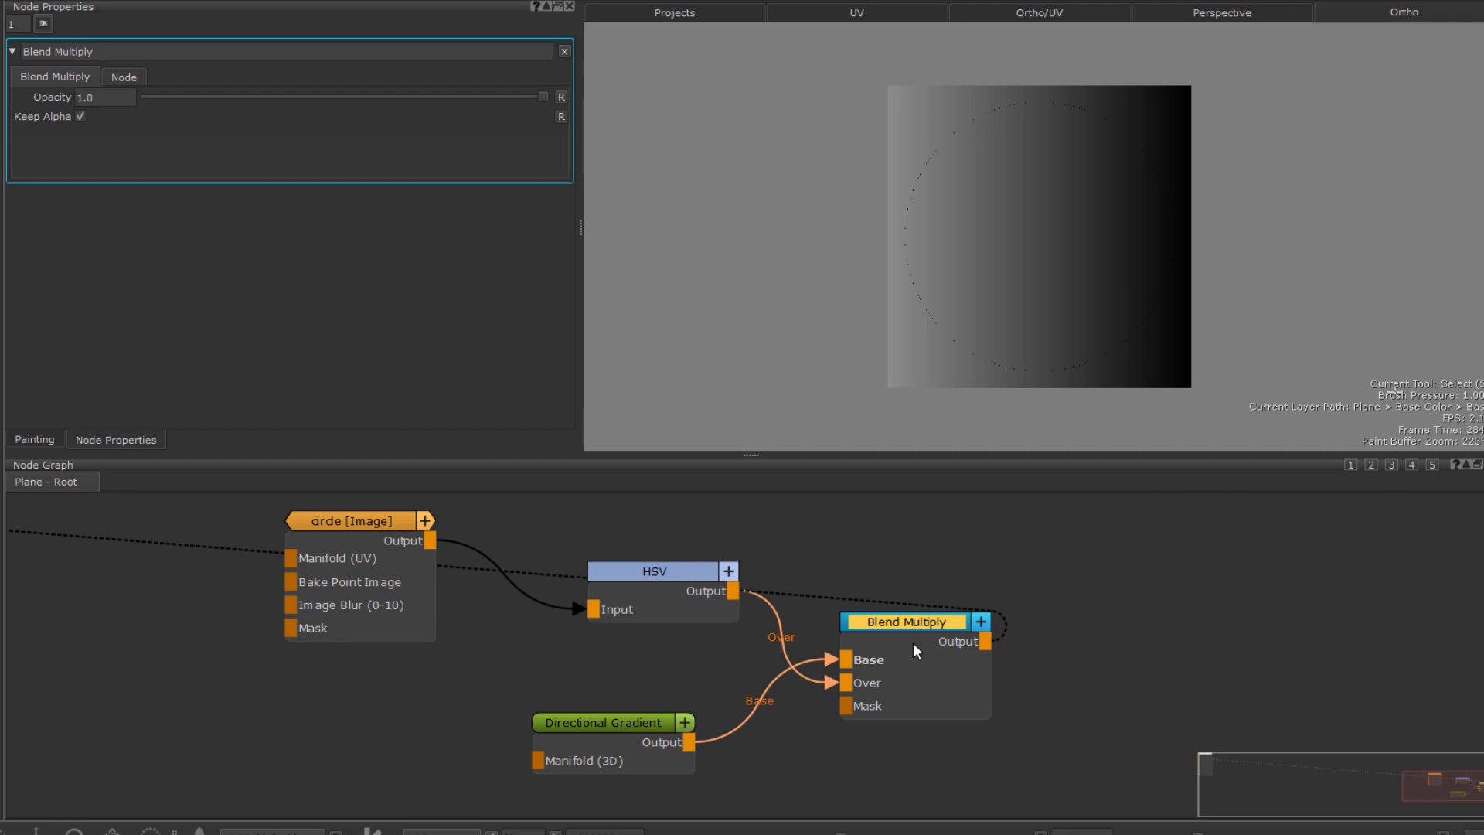
pyautogui.moveTo(897, 649)
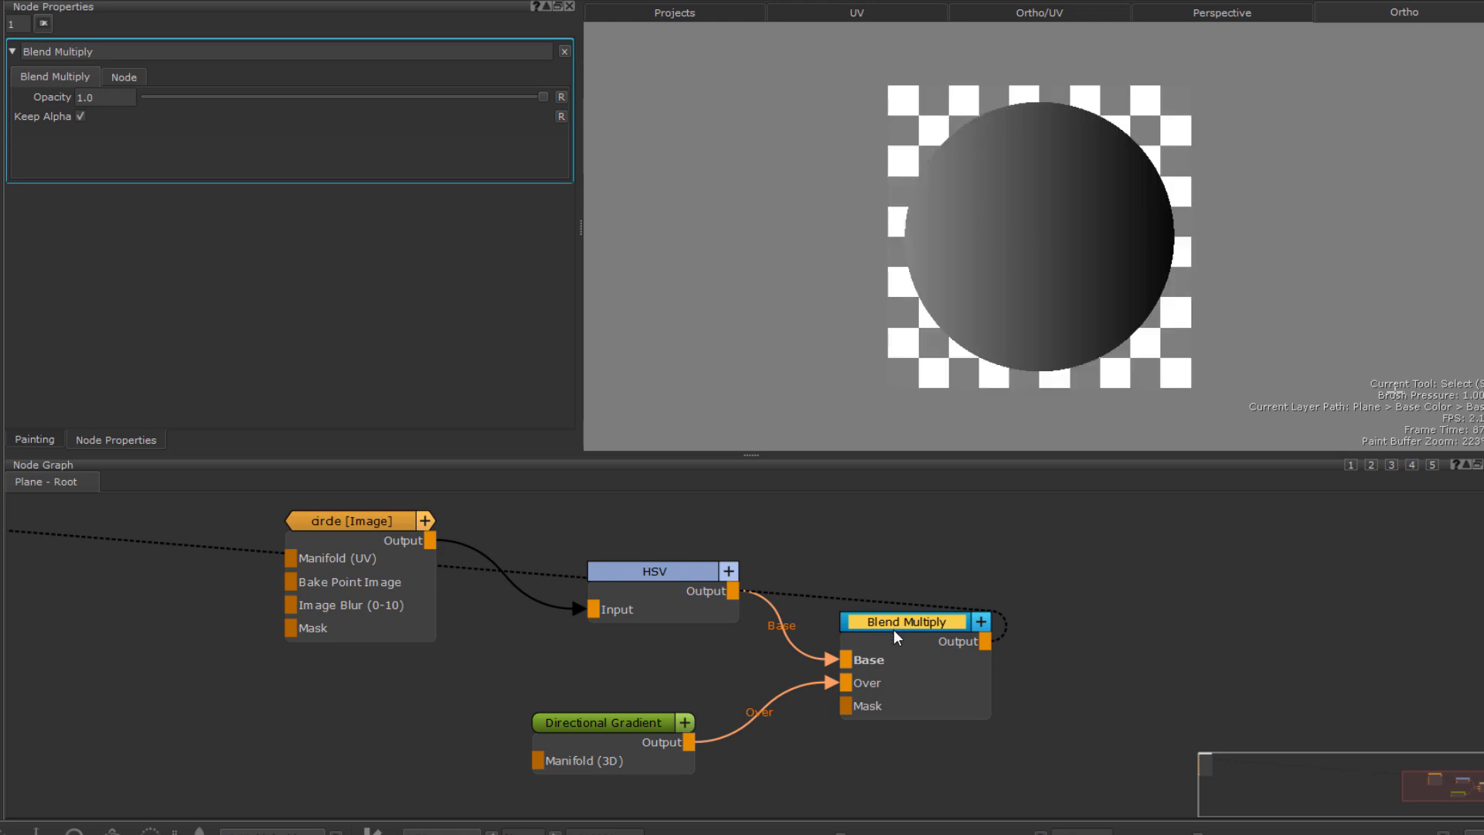
pyautogui.moveTo(942, 650)
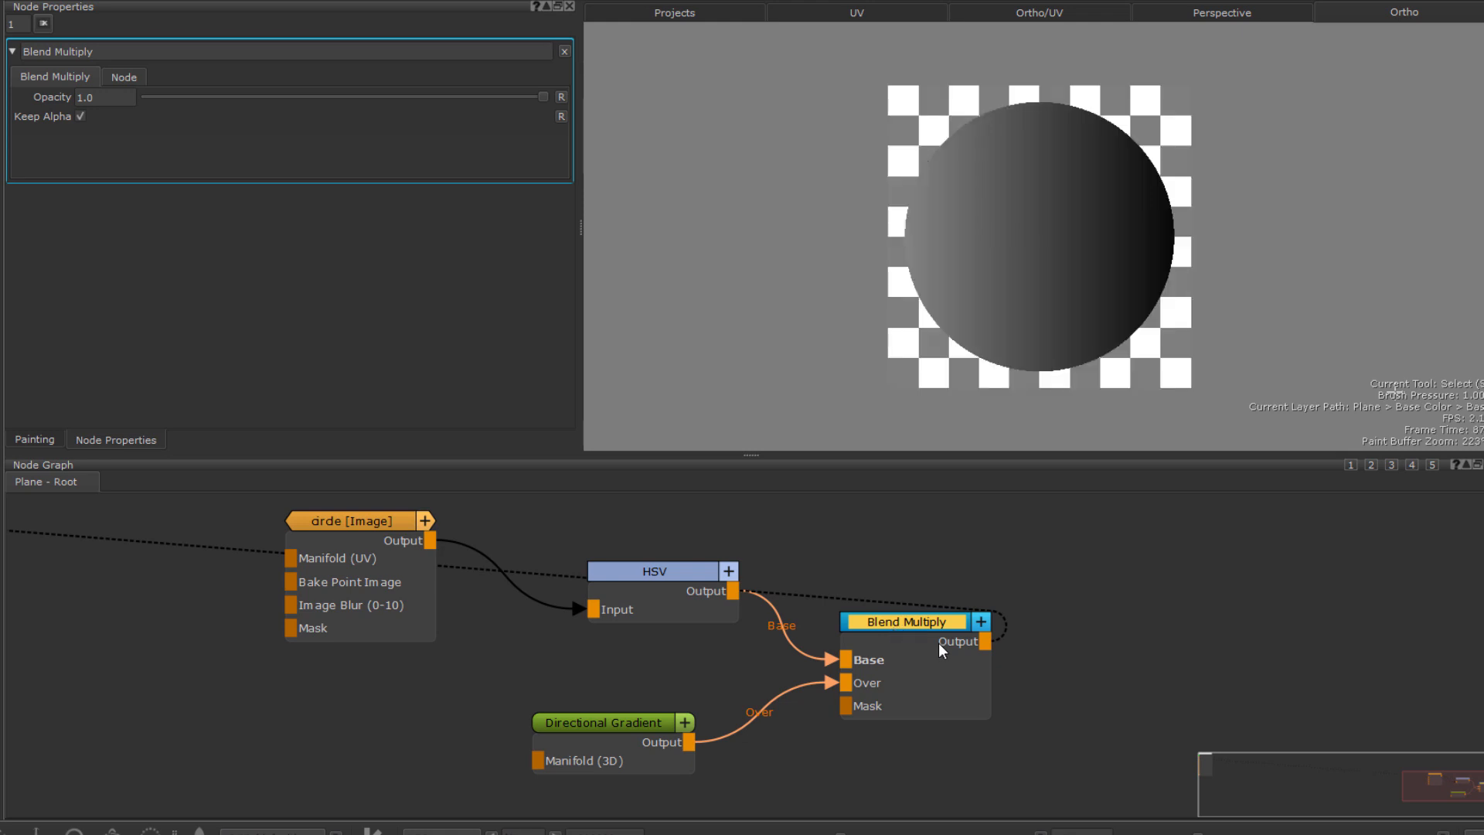
pyautogui.click(80, 117)
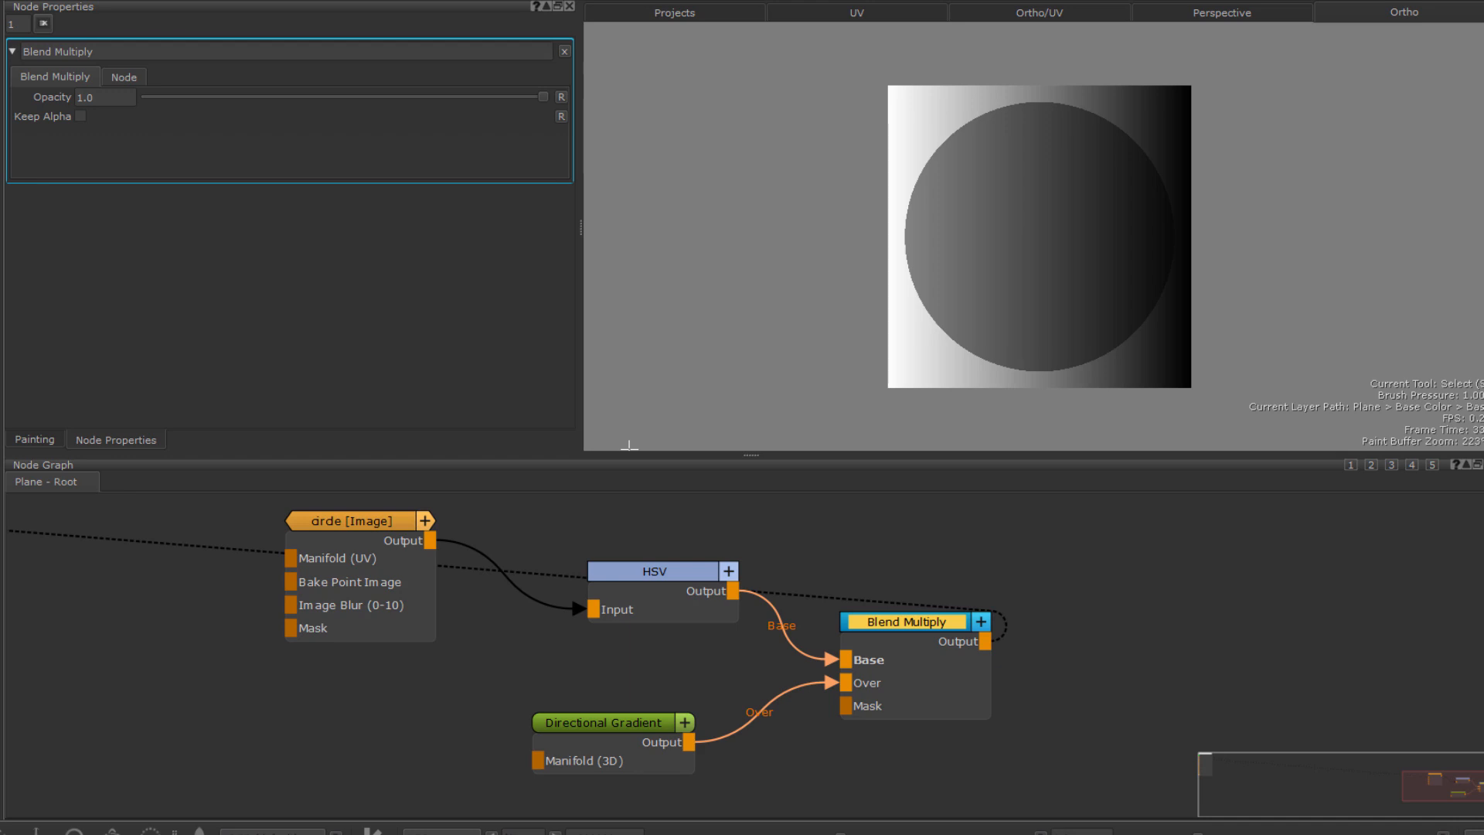
pyautogui.moveTo(1431, 538)
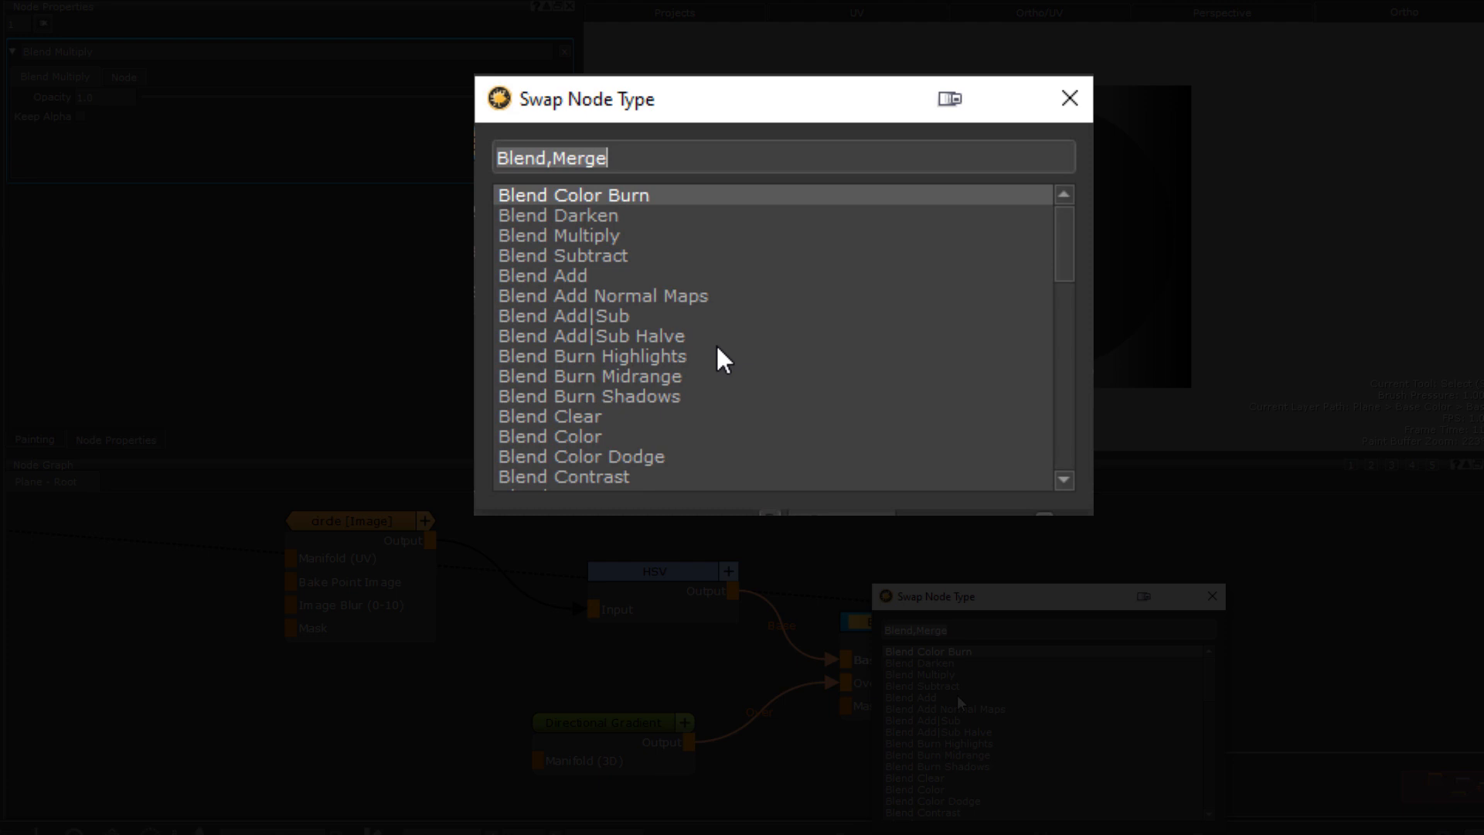
pyautogui.moveTo(649, 266)
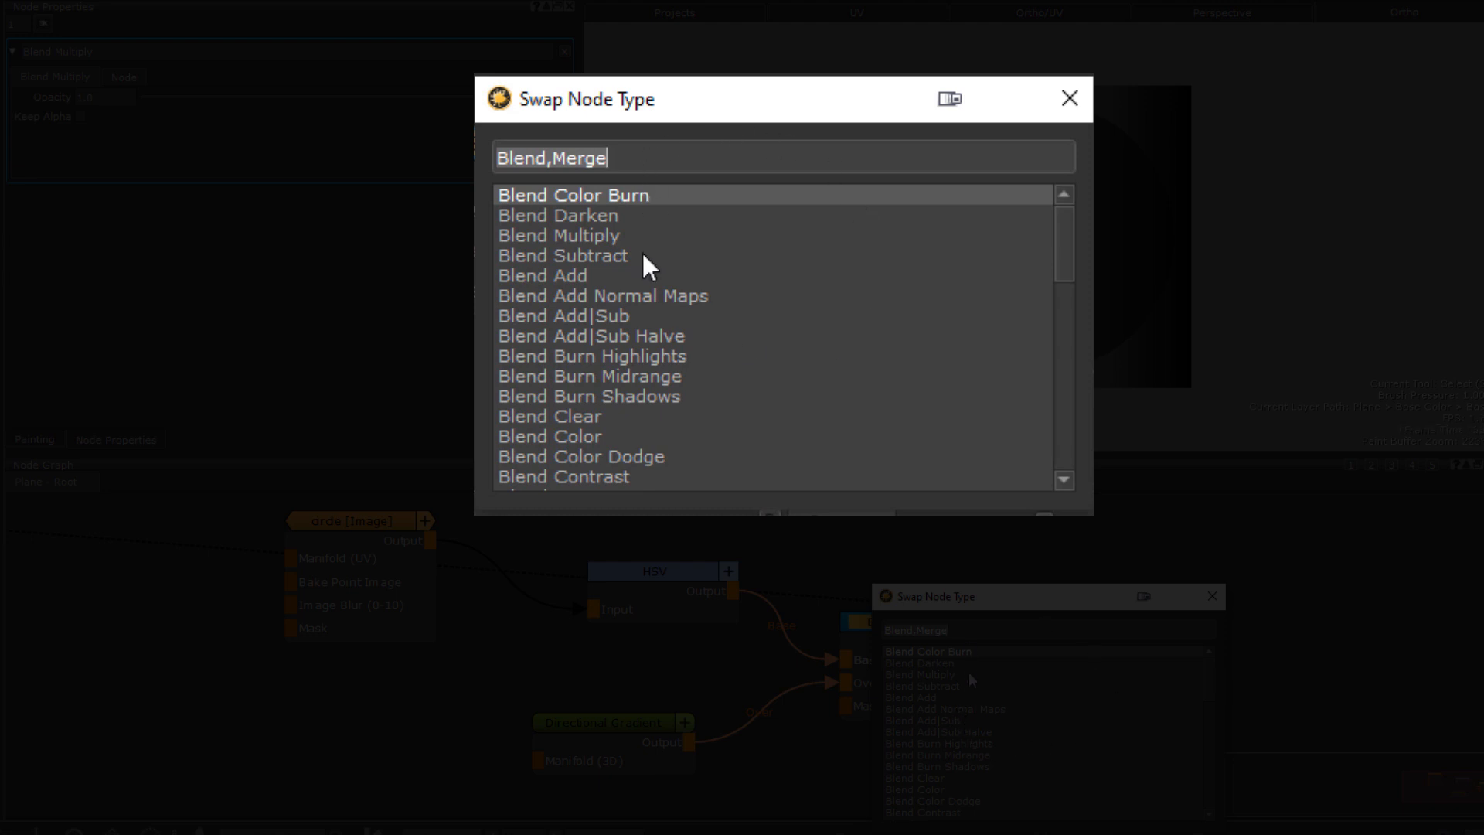
pyautogui.moveTo(584, 285)
pyautogui.write('mer')
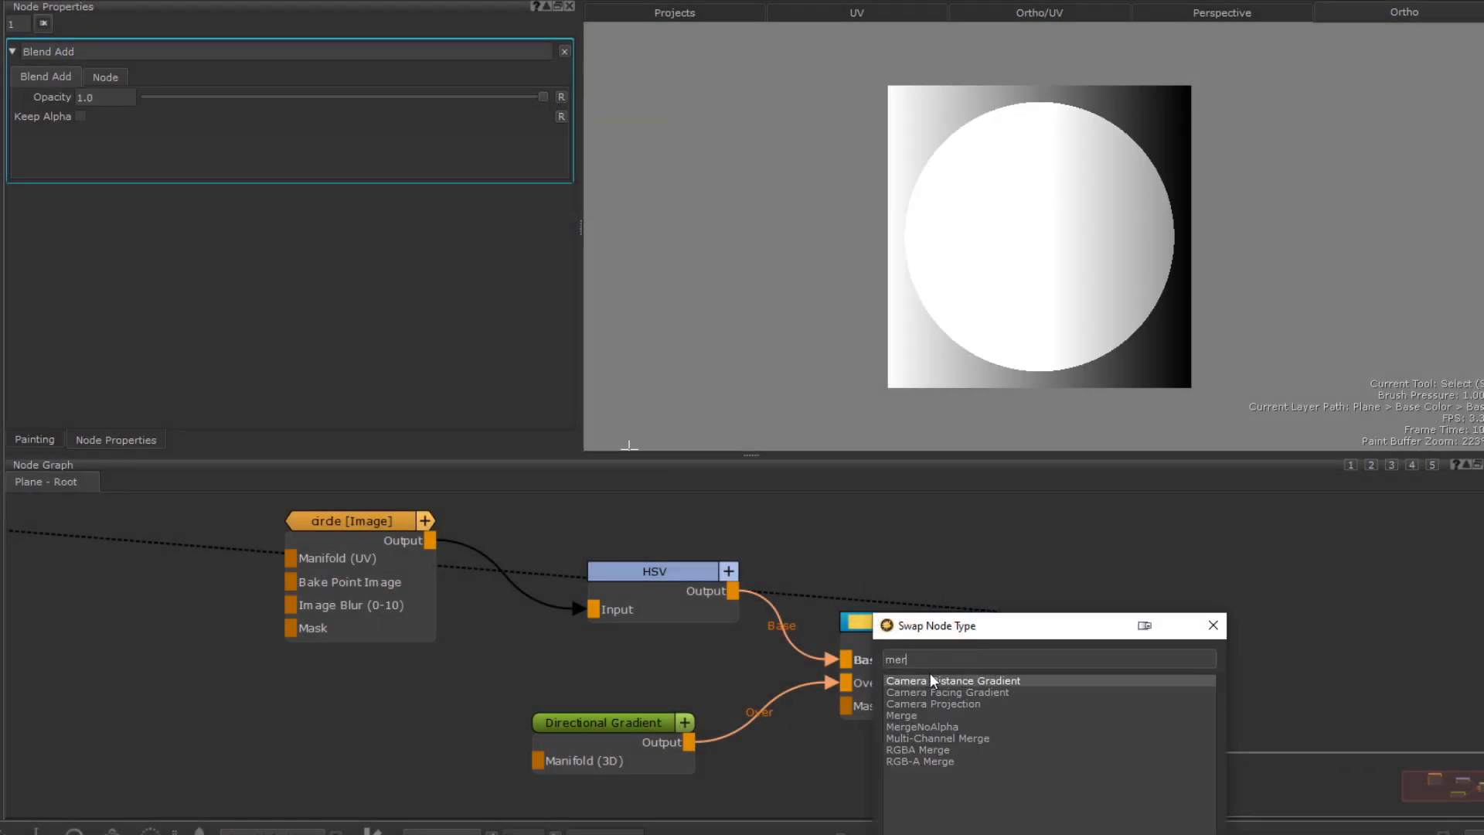
# Step: Swap the blend node's type to Merge, giving a Merge node in Add mode
pyautogui.click(899, 714)
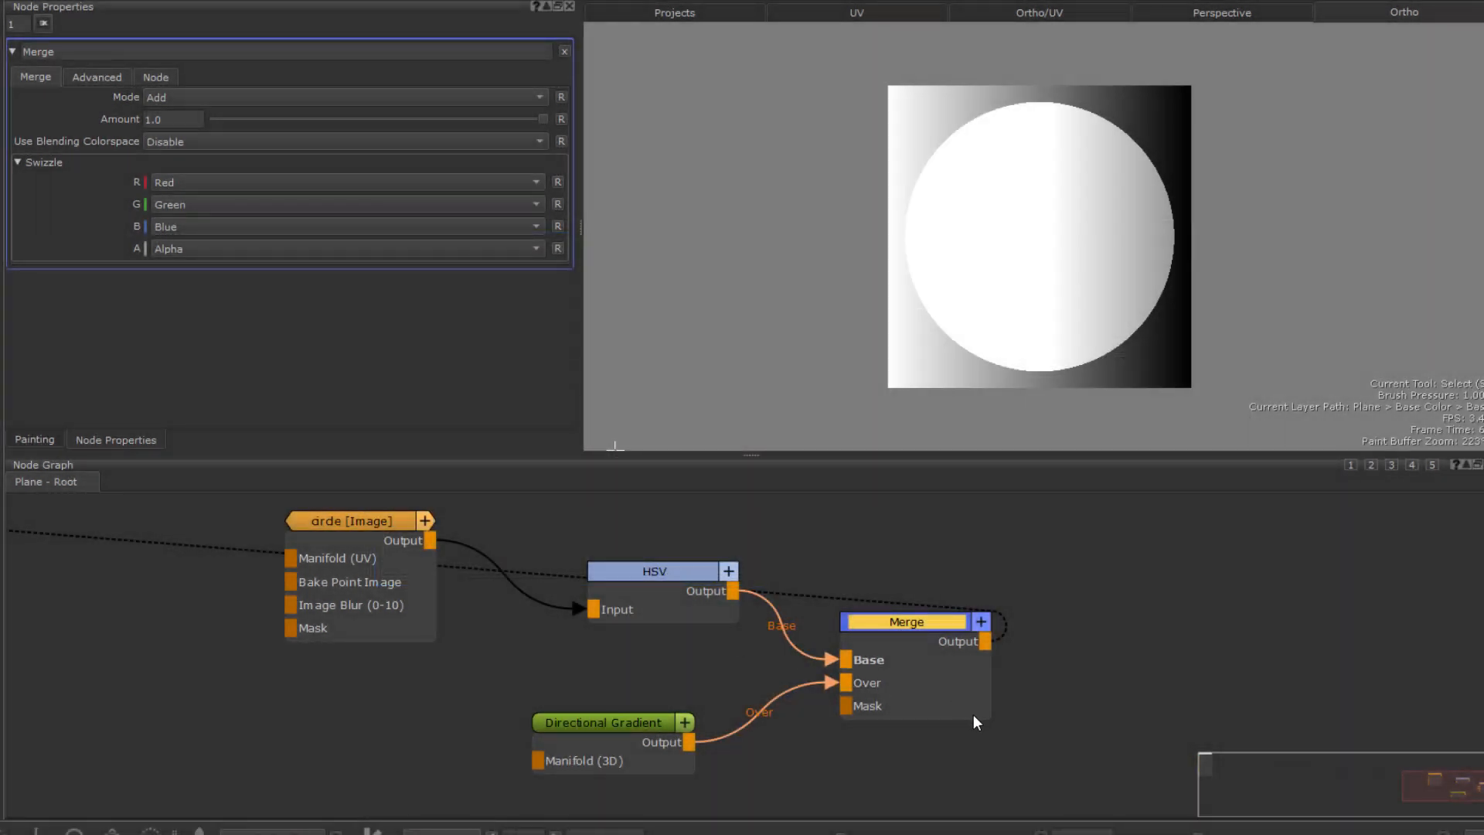
pyautogui.moveTo(1164, 737)
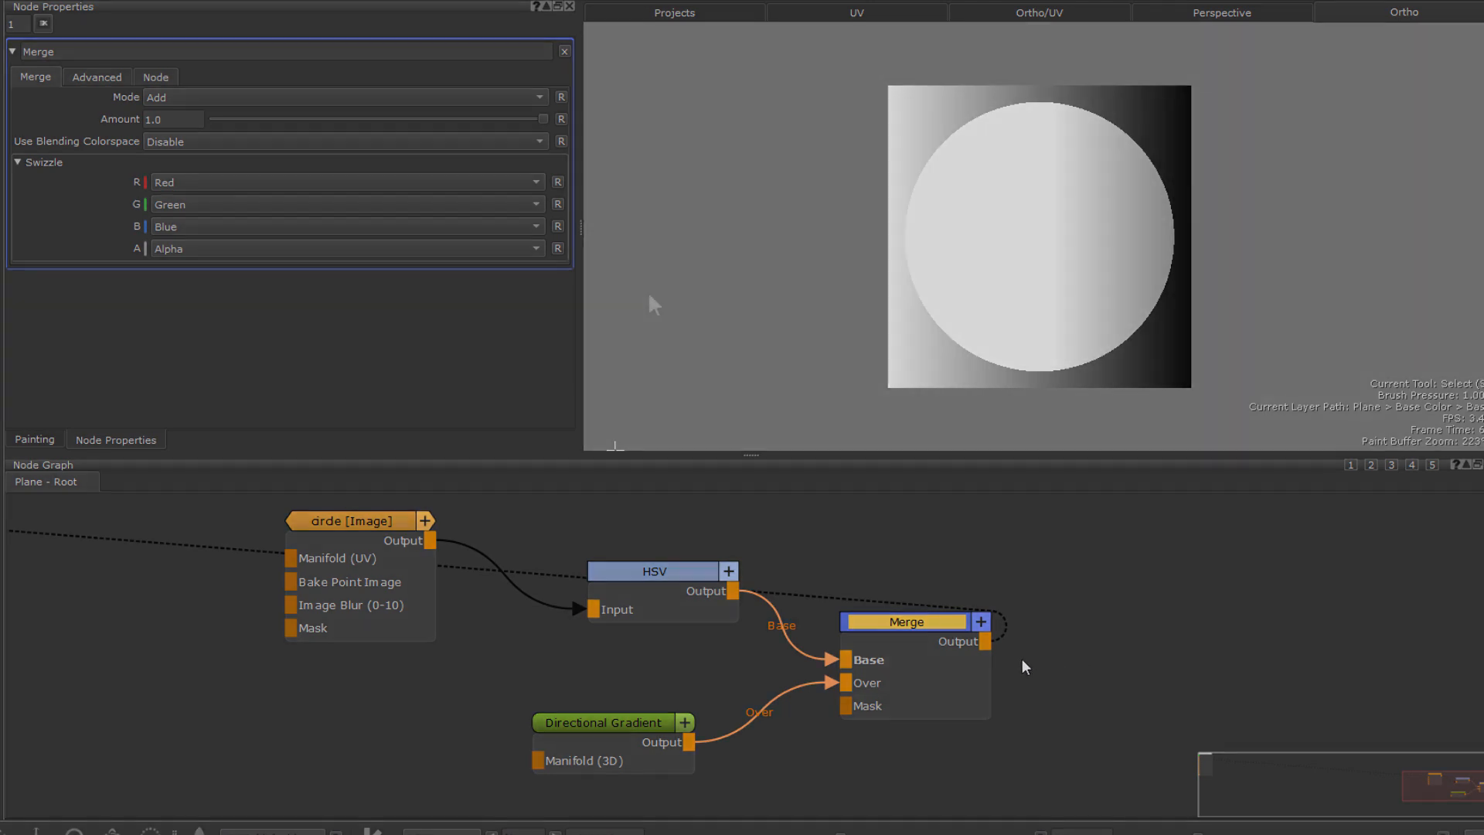
pyautogui.press('shift+c')
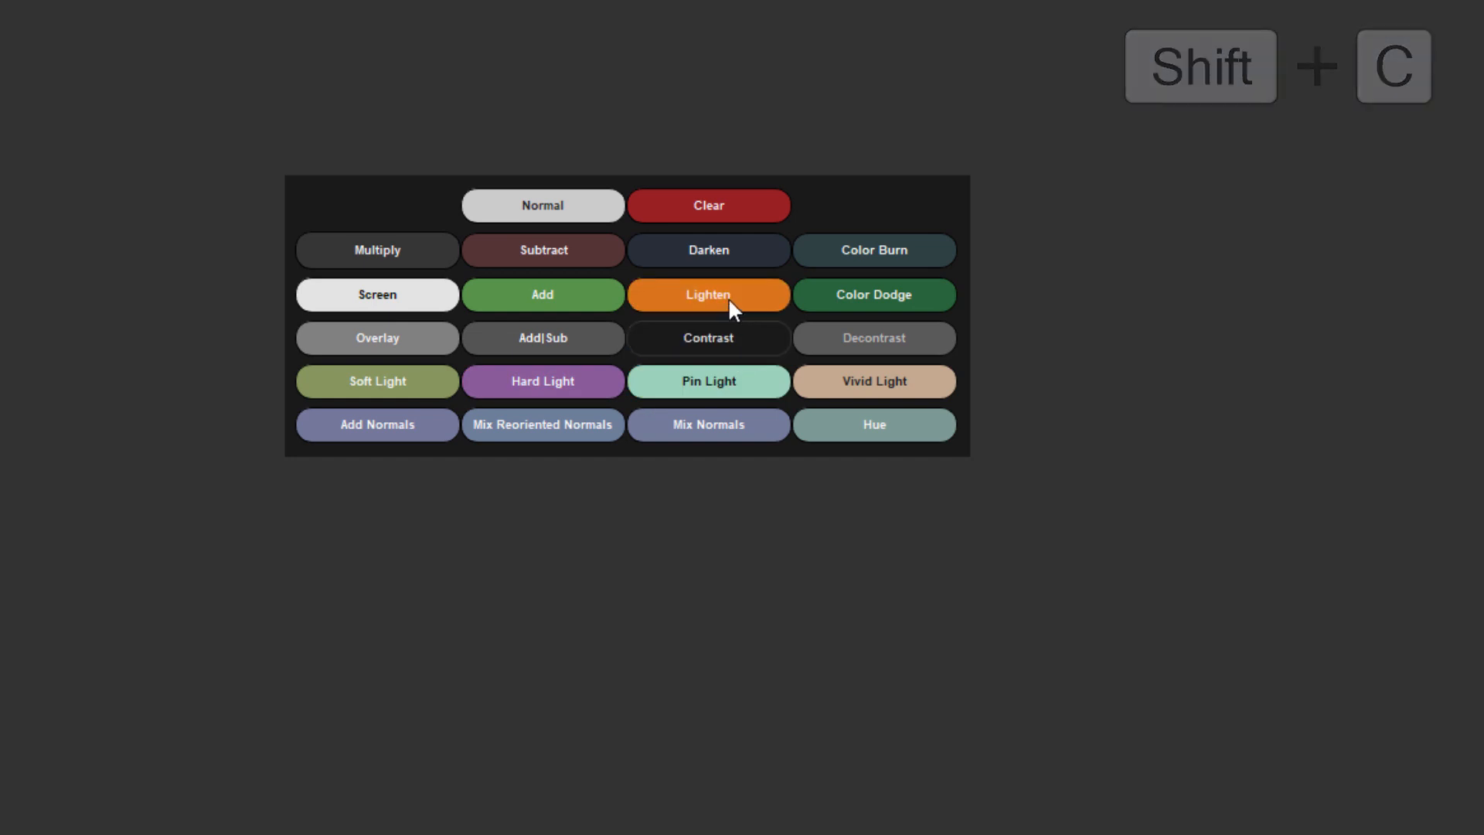
# Step: Add a Blend Lighten node and load the EP_Nodegraph_BlendNodes hotbox for editing
pyautogui.click(708, 294)
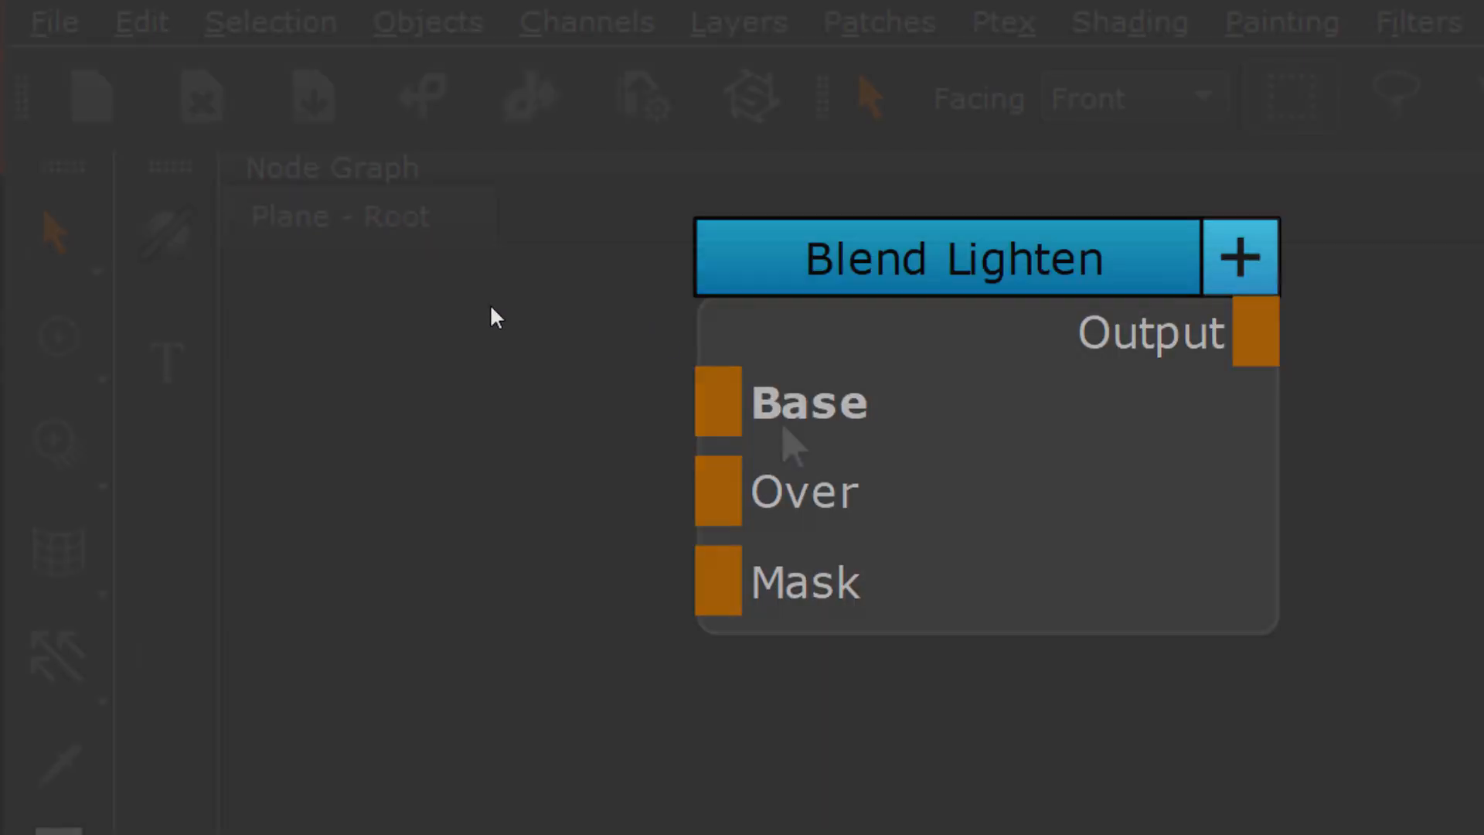
pyautogui.click(141, 21)
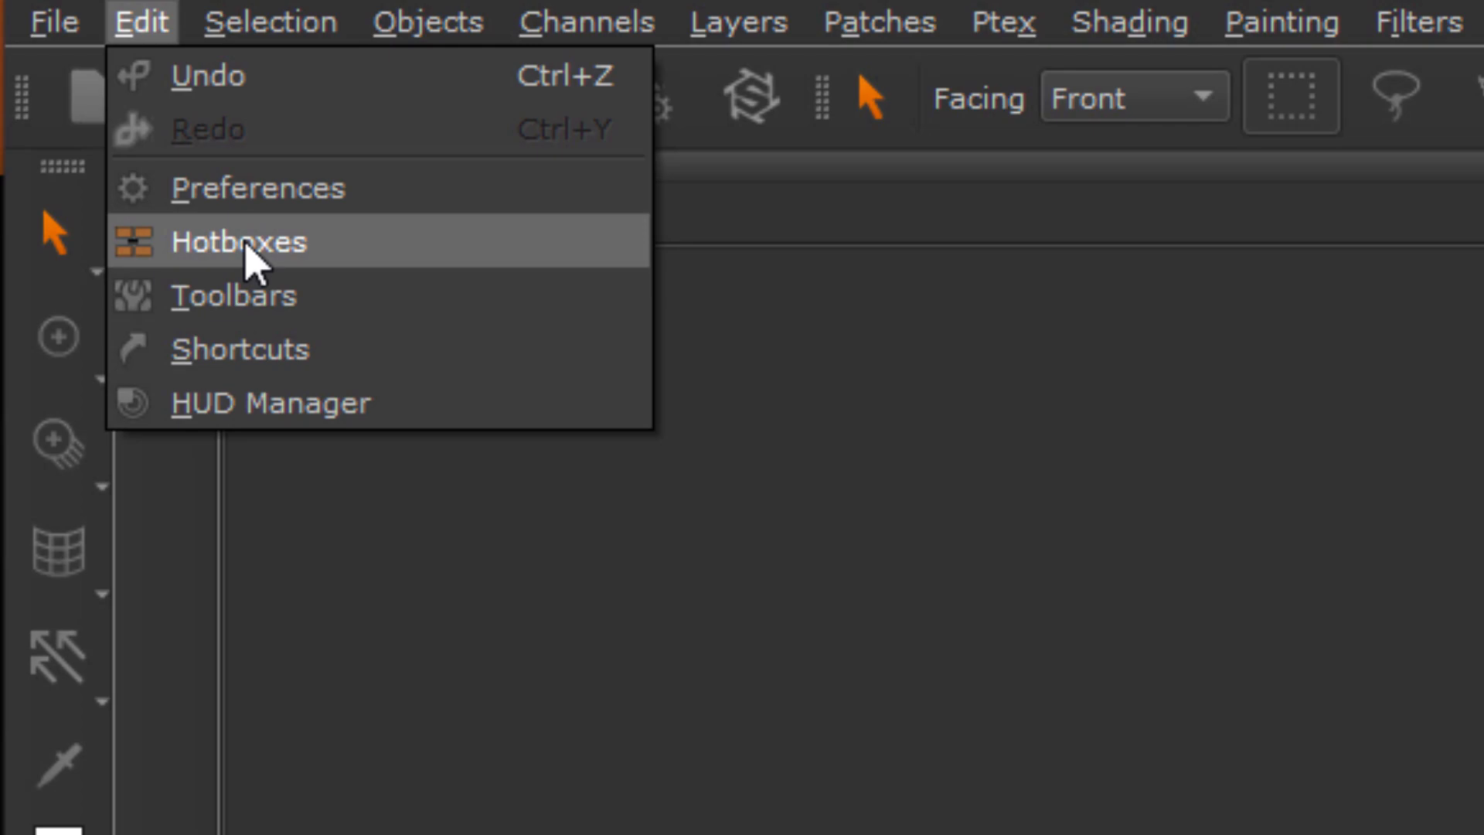
pyautogui.click(239, 241)
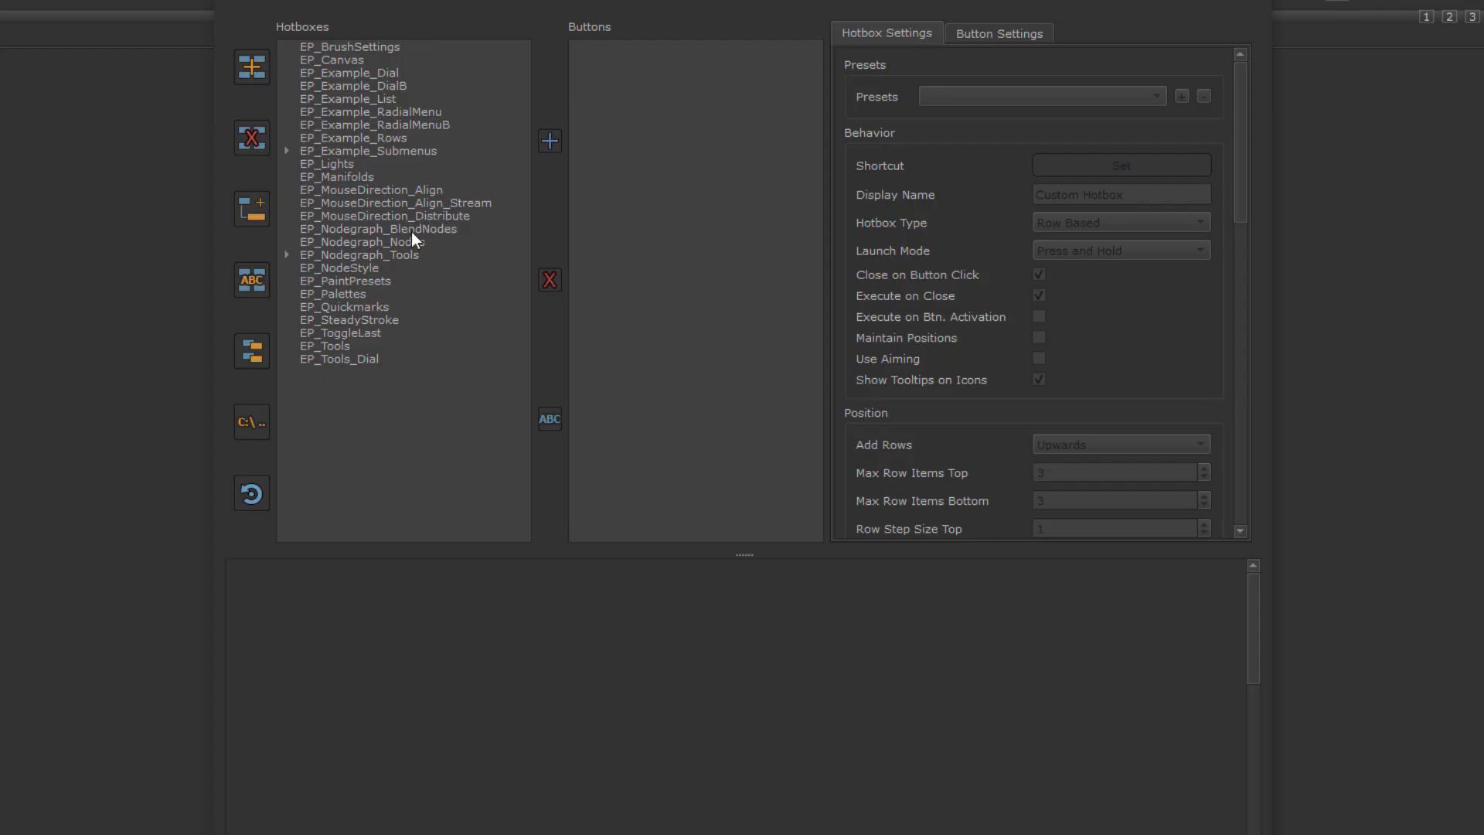
pyautogui.click(382, 228)
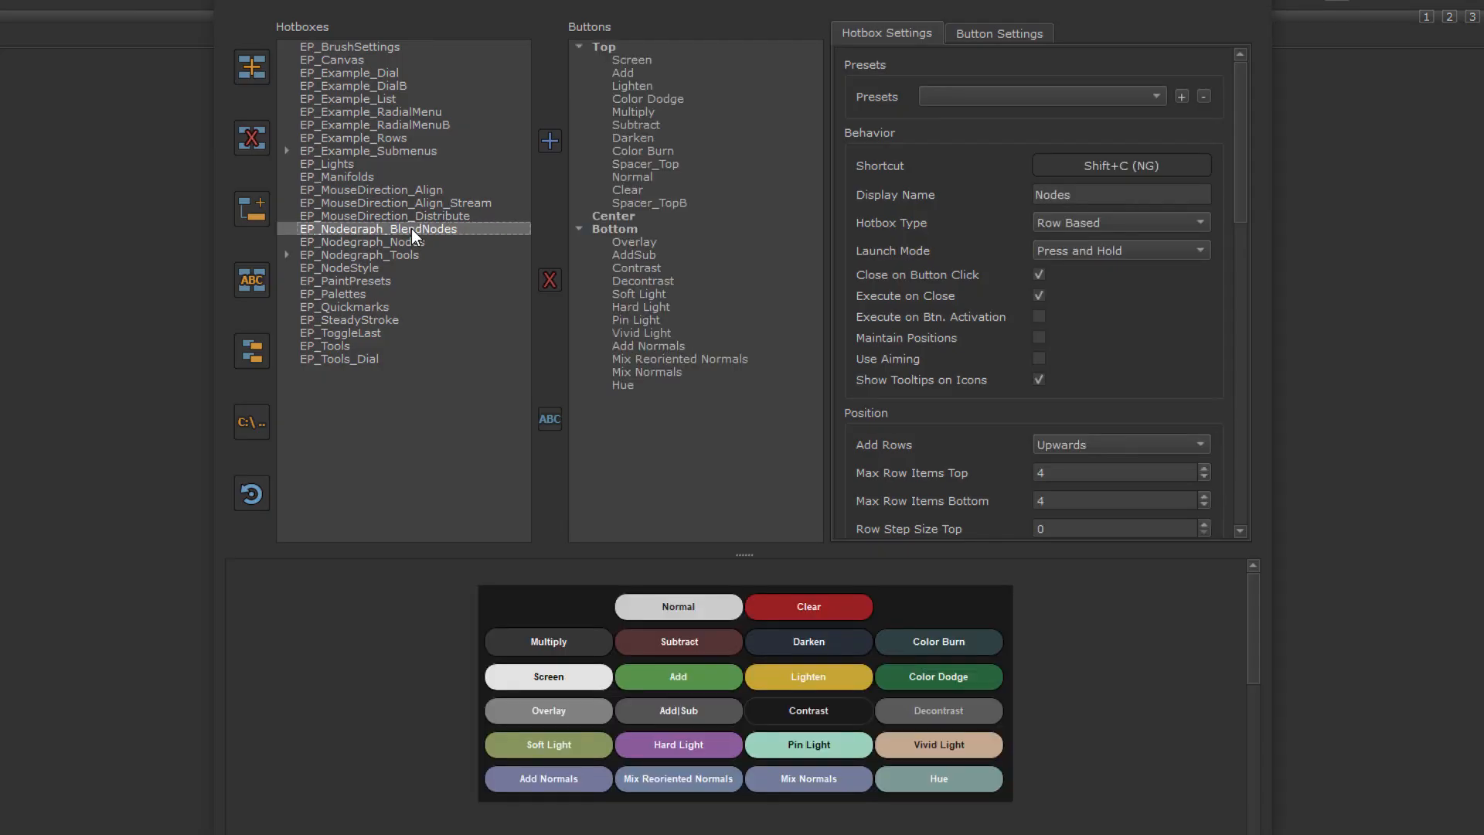
pyautogui.moveTo(696, 143)
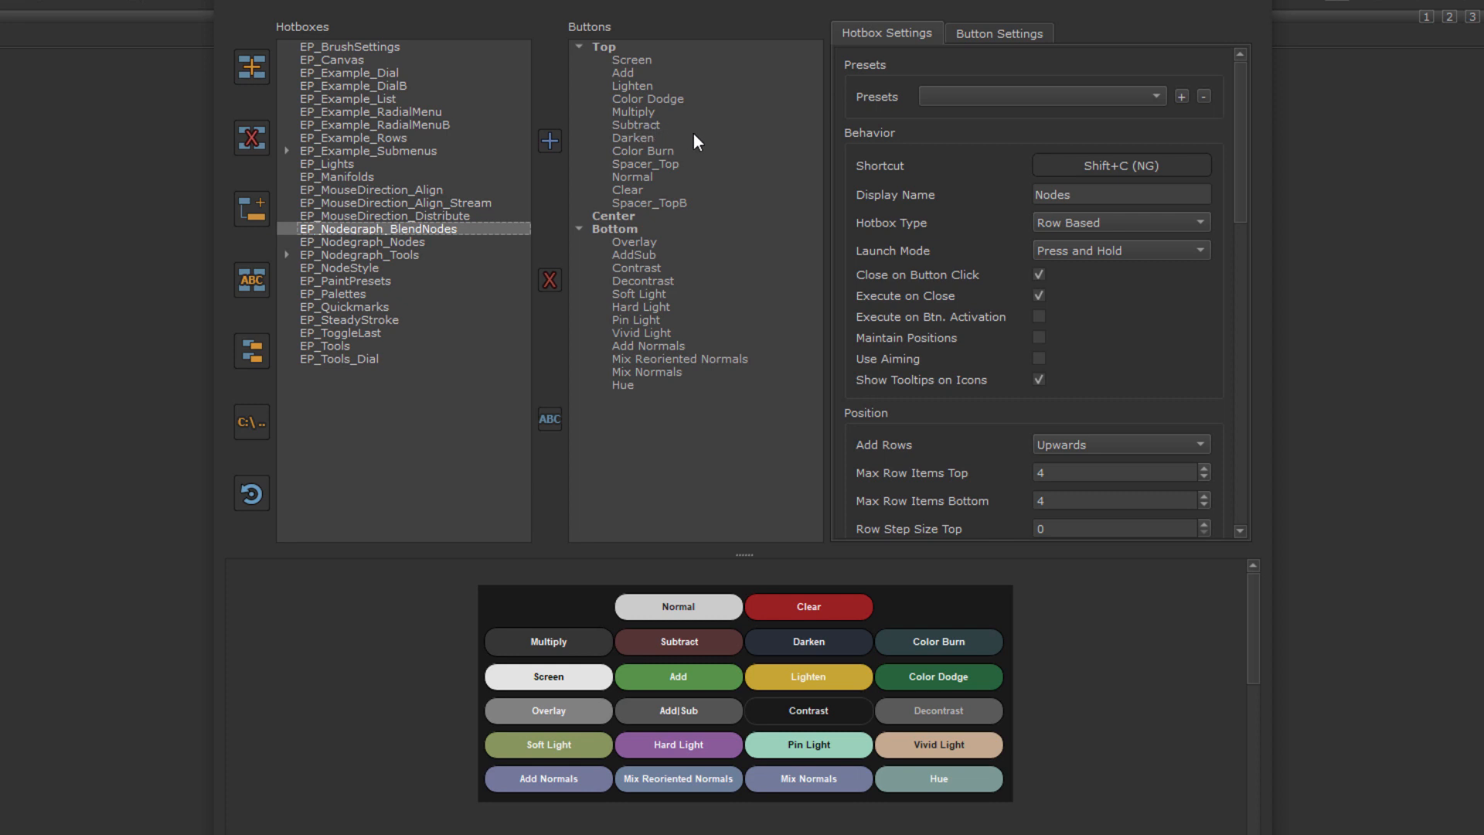
# Step: Make the hotbox's Clear slot create Blend Add|Sub, labelled 'Add|Sub'
pyautogui.click(626, 191)
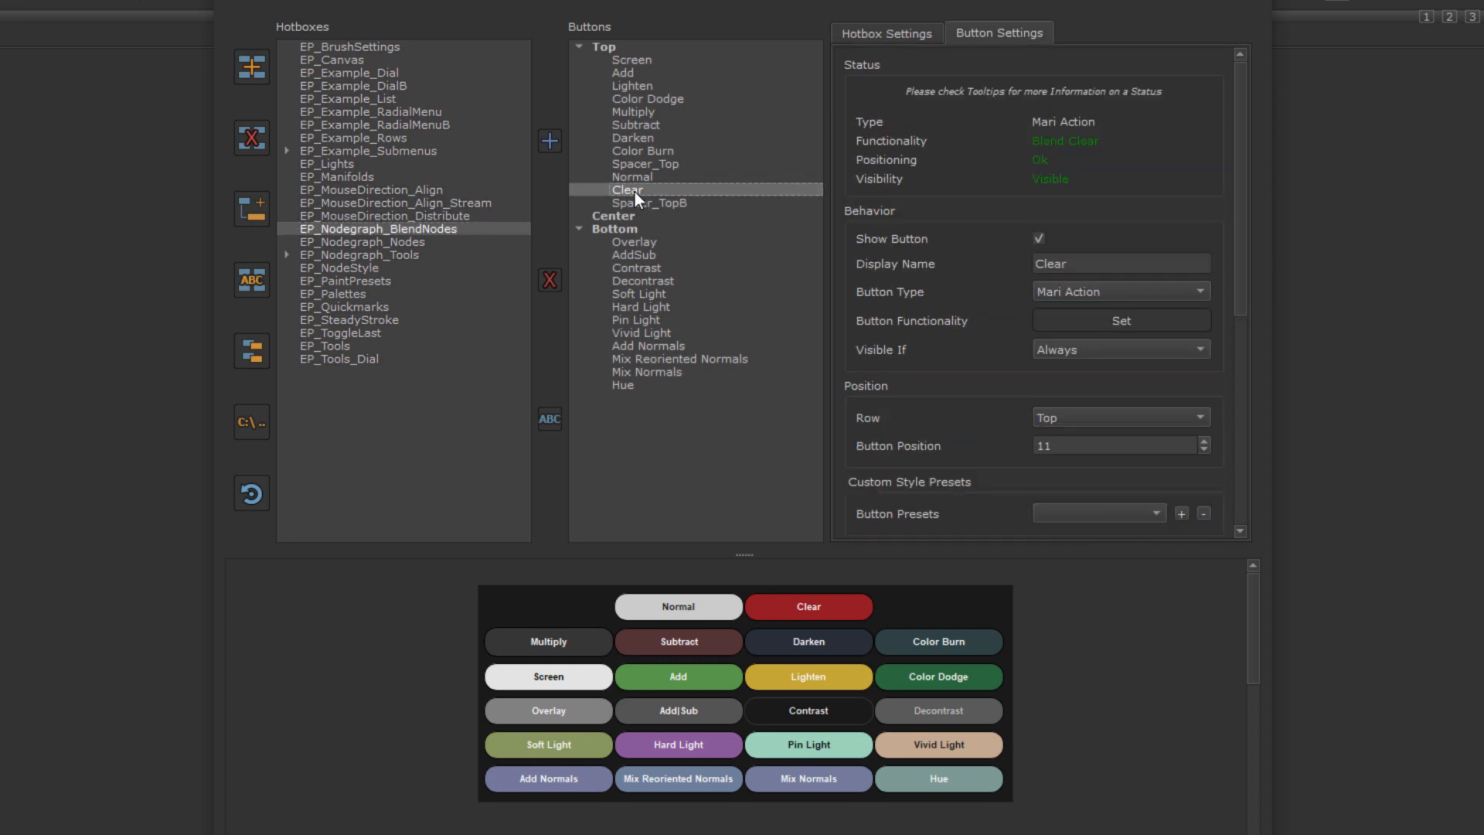
pyautogui.click(1121, 320)
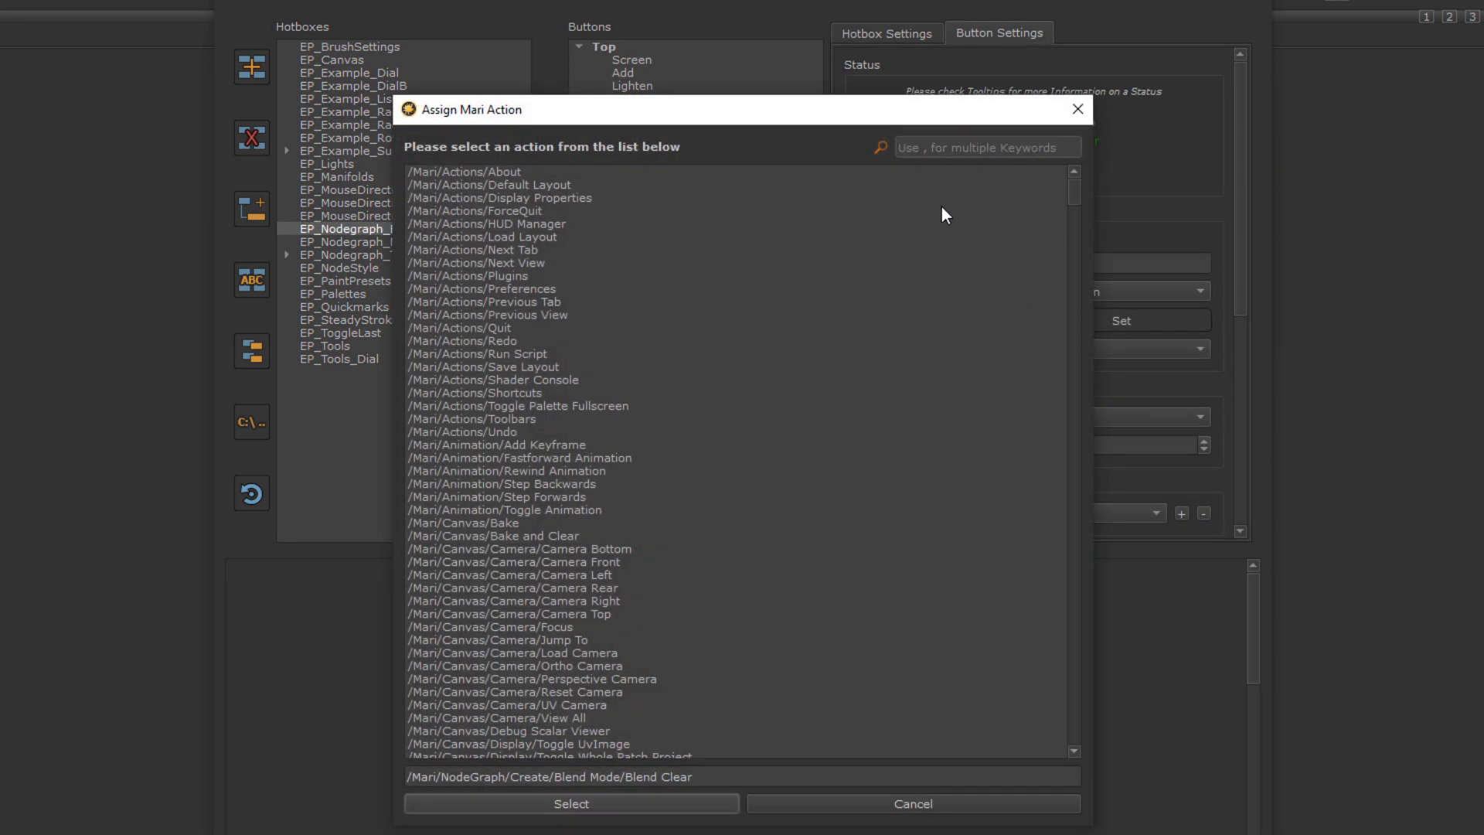
pyautogui.write('Add|')
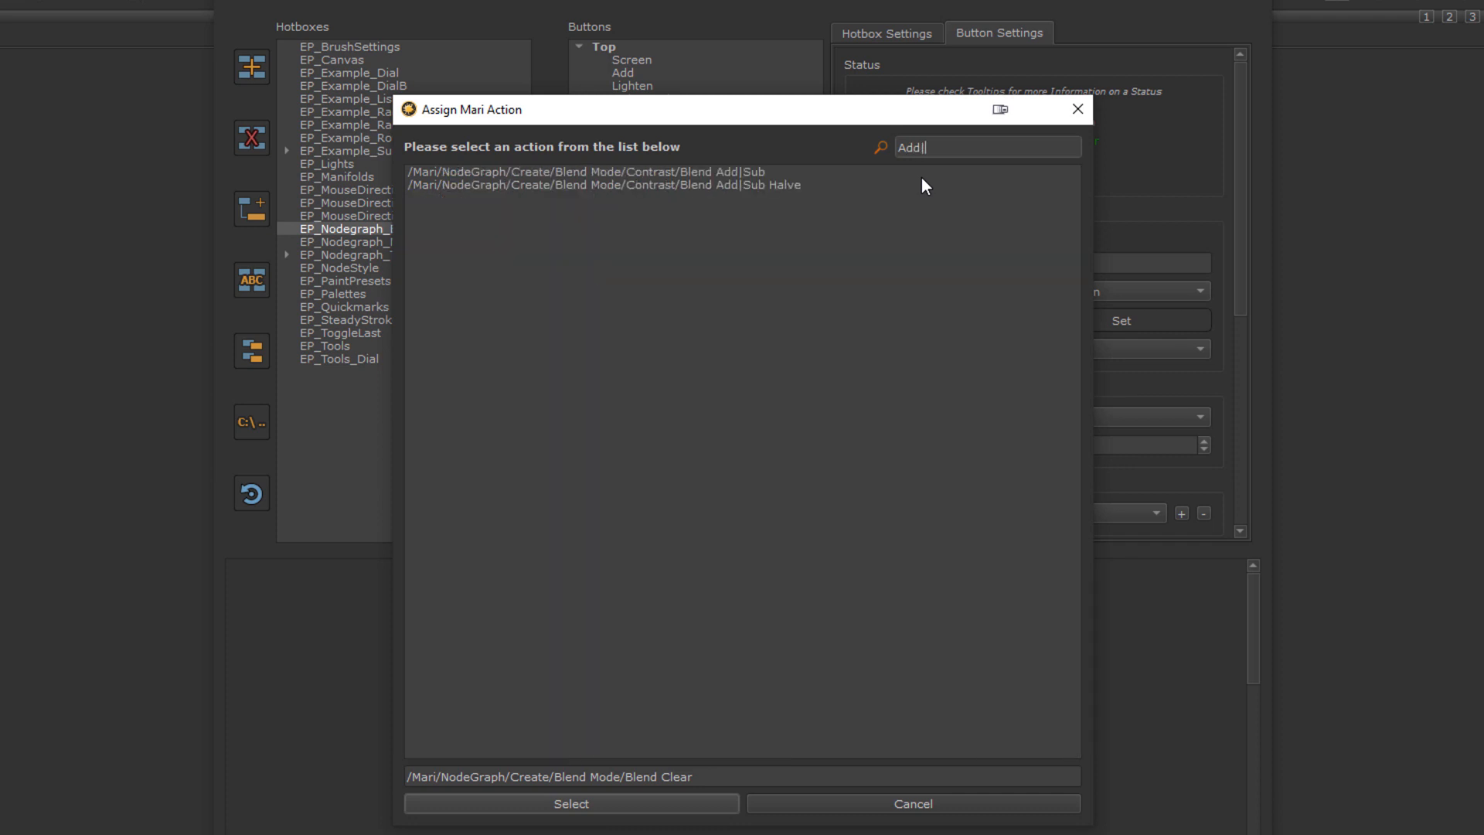
pyautogui.click(569, 803)
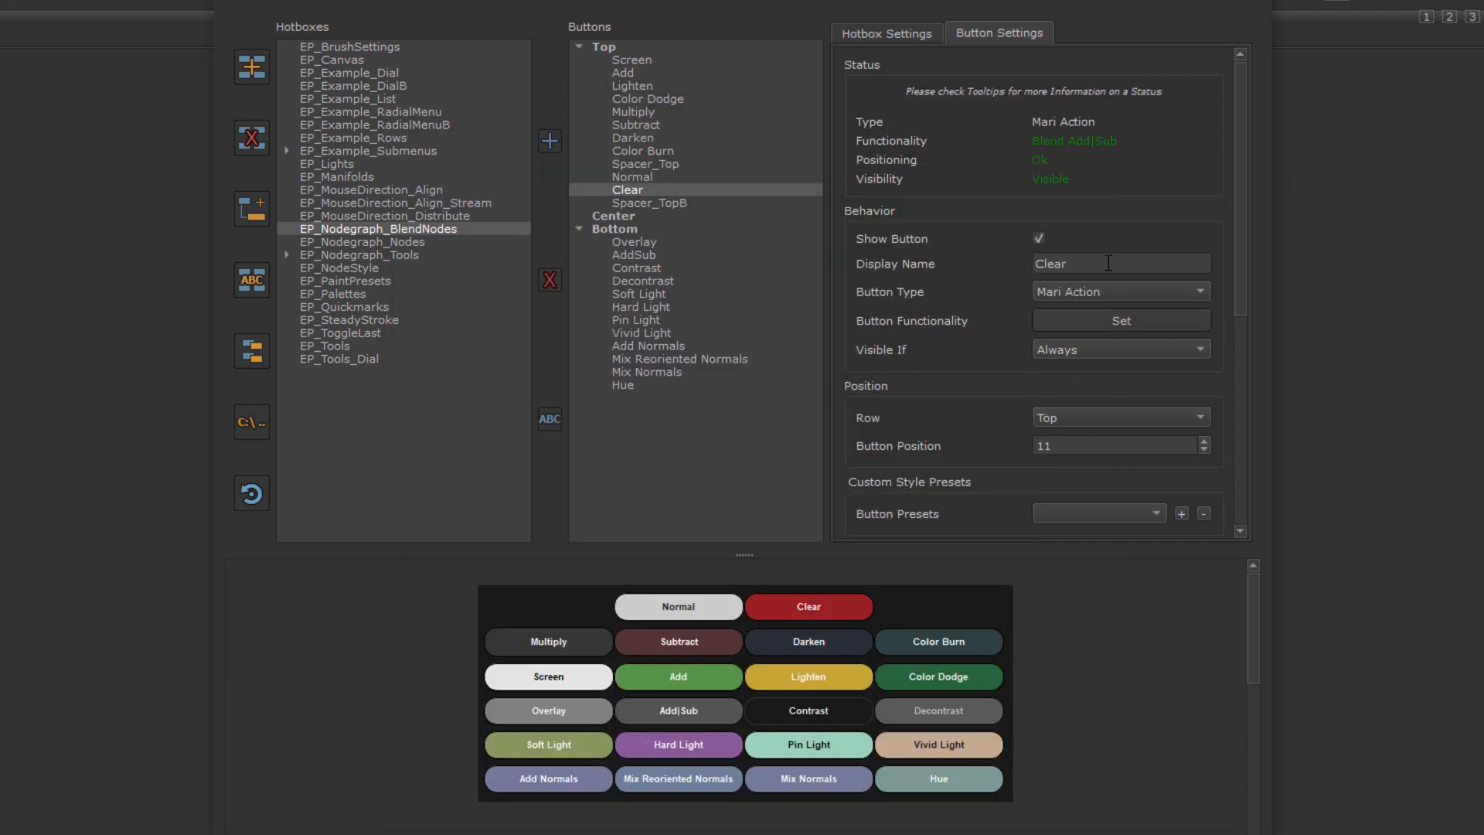
pyautogui.write('Add|Sub')
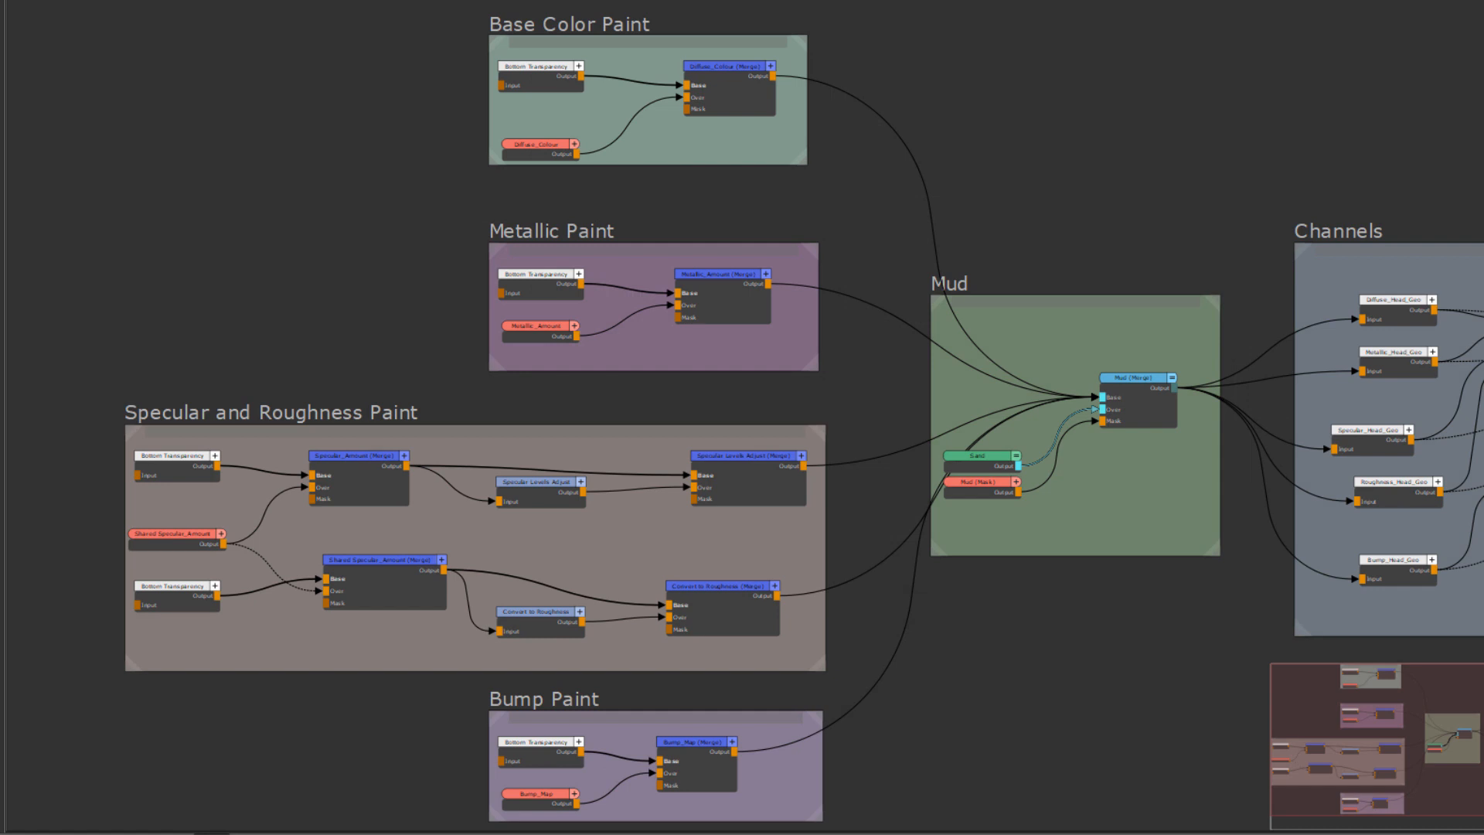
pyautogui.moveTo(590, 352)
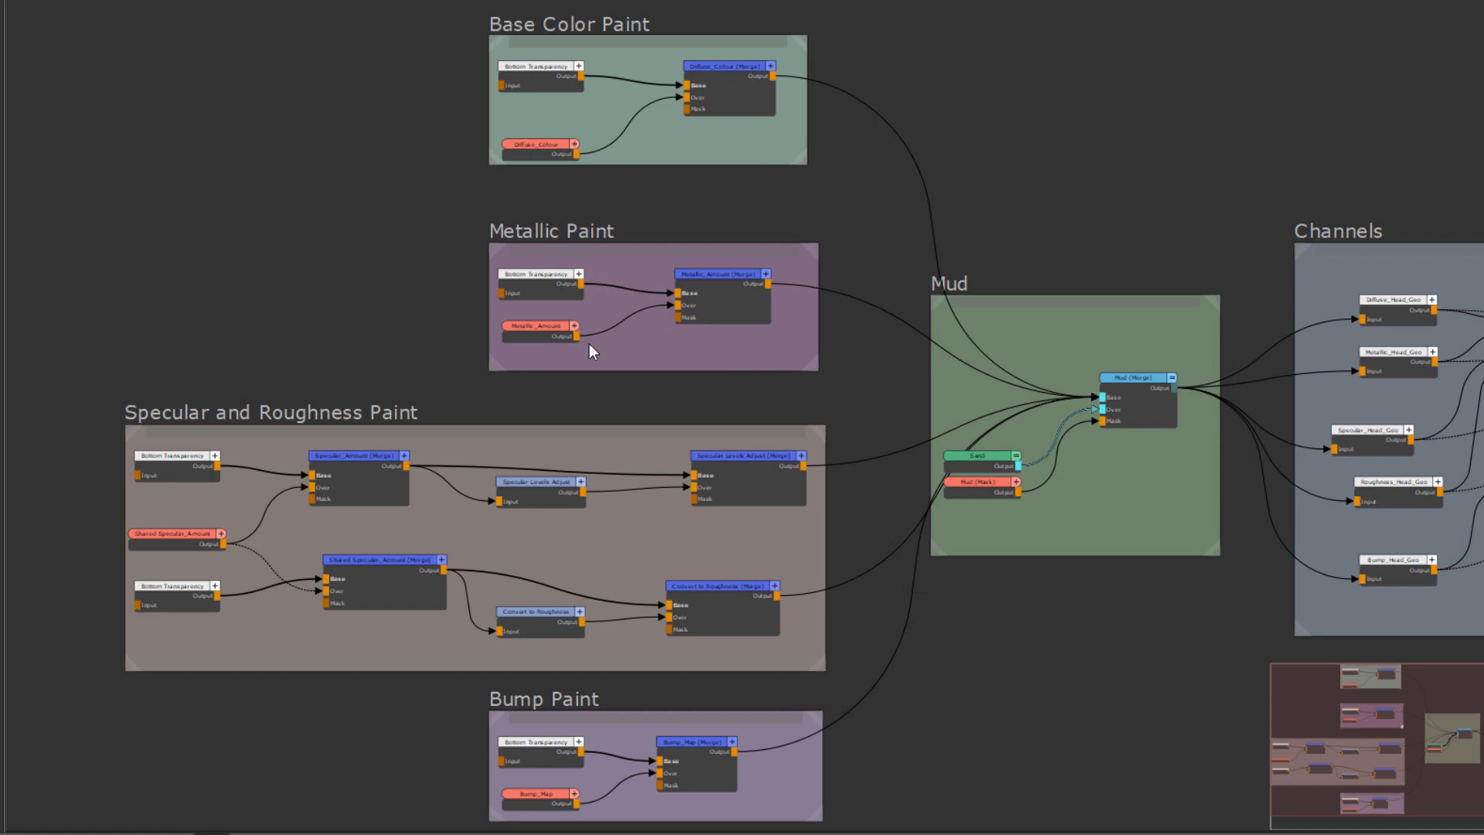
pyautogui.moveTo(203, 141)
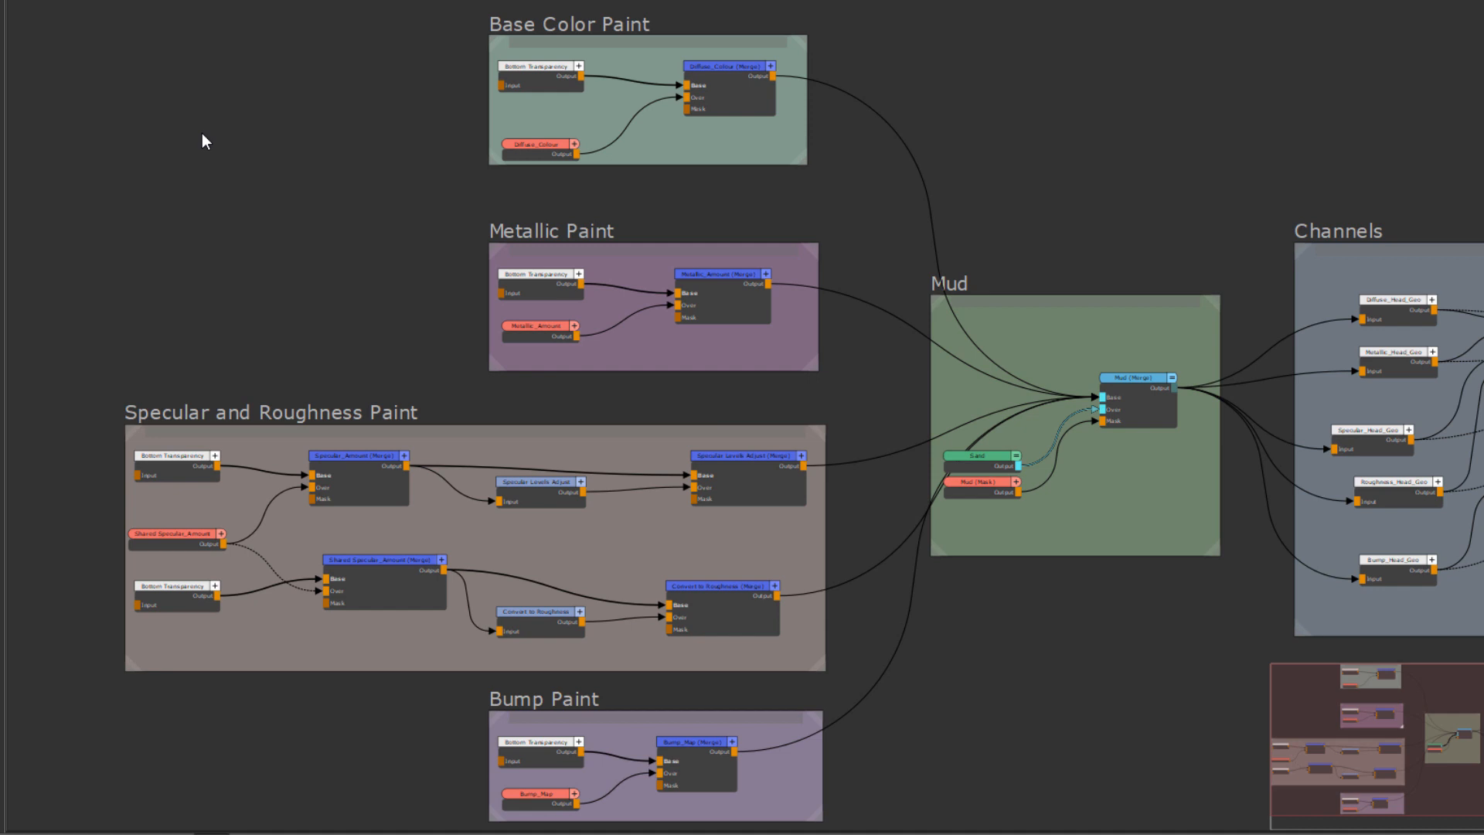
# Step: Launch Replace Merges with Blend Nodes from the Node Graph's Misc > Optimize menu
pyautogui.rightClick(202, 139)
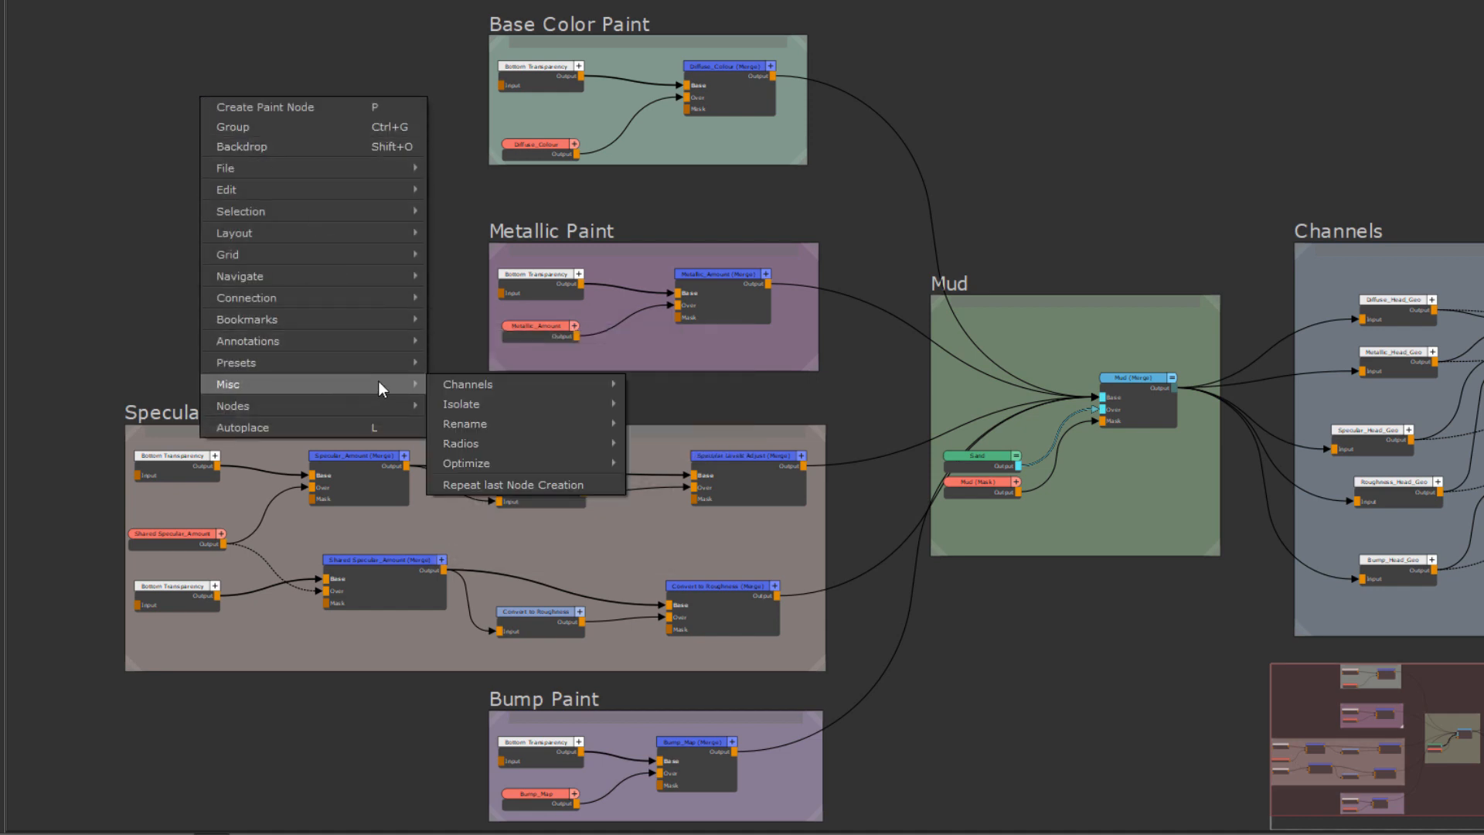
pyautogui.moveTo(463, 462)
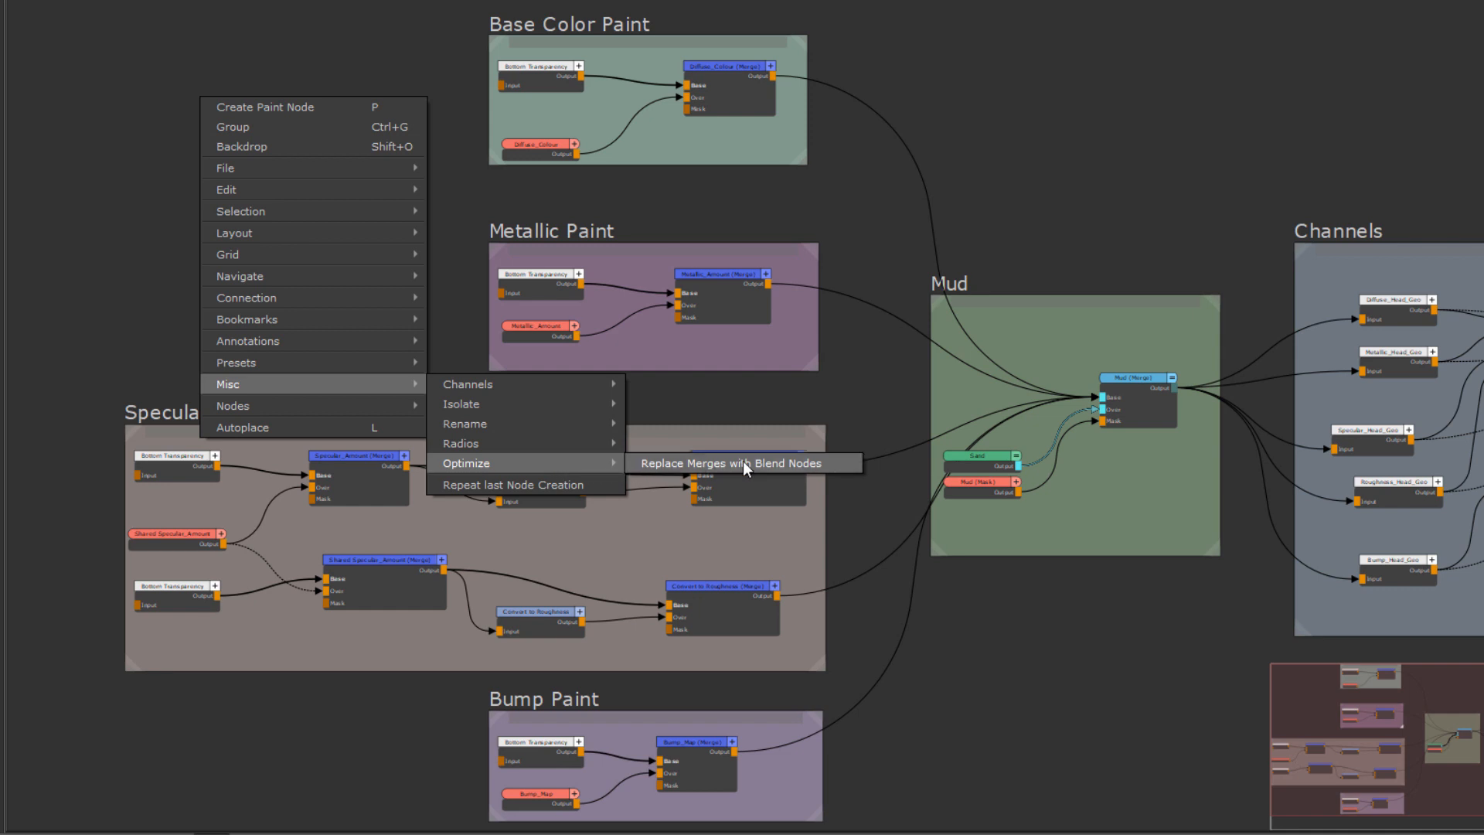
pyautogui.moveTo(754, 471)
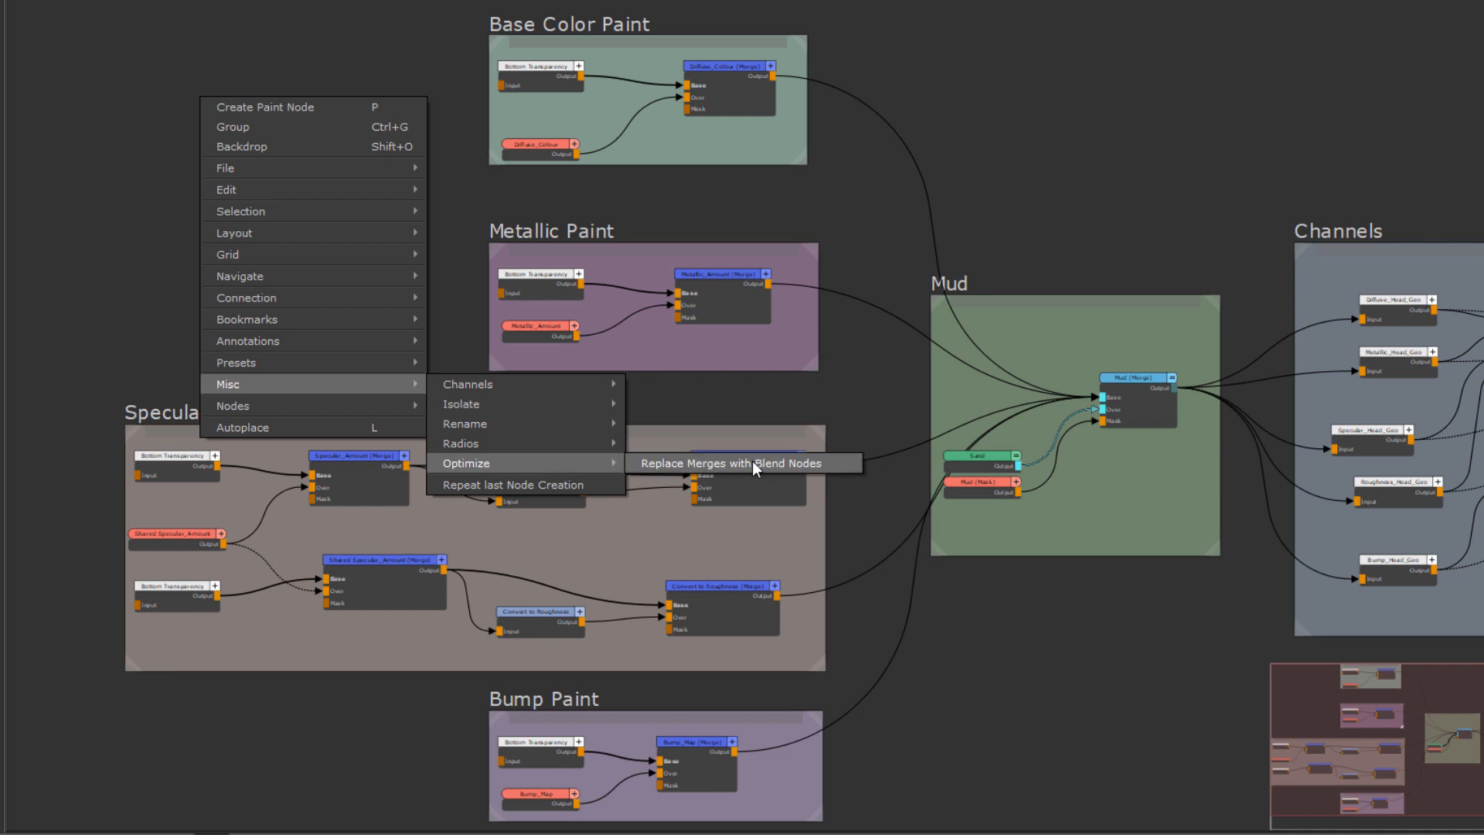
pyautogui.click(729, 462)
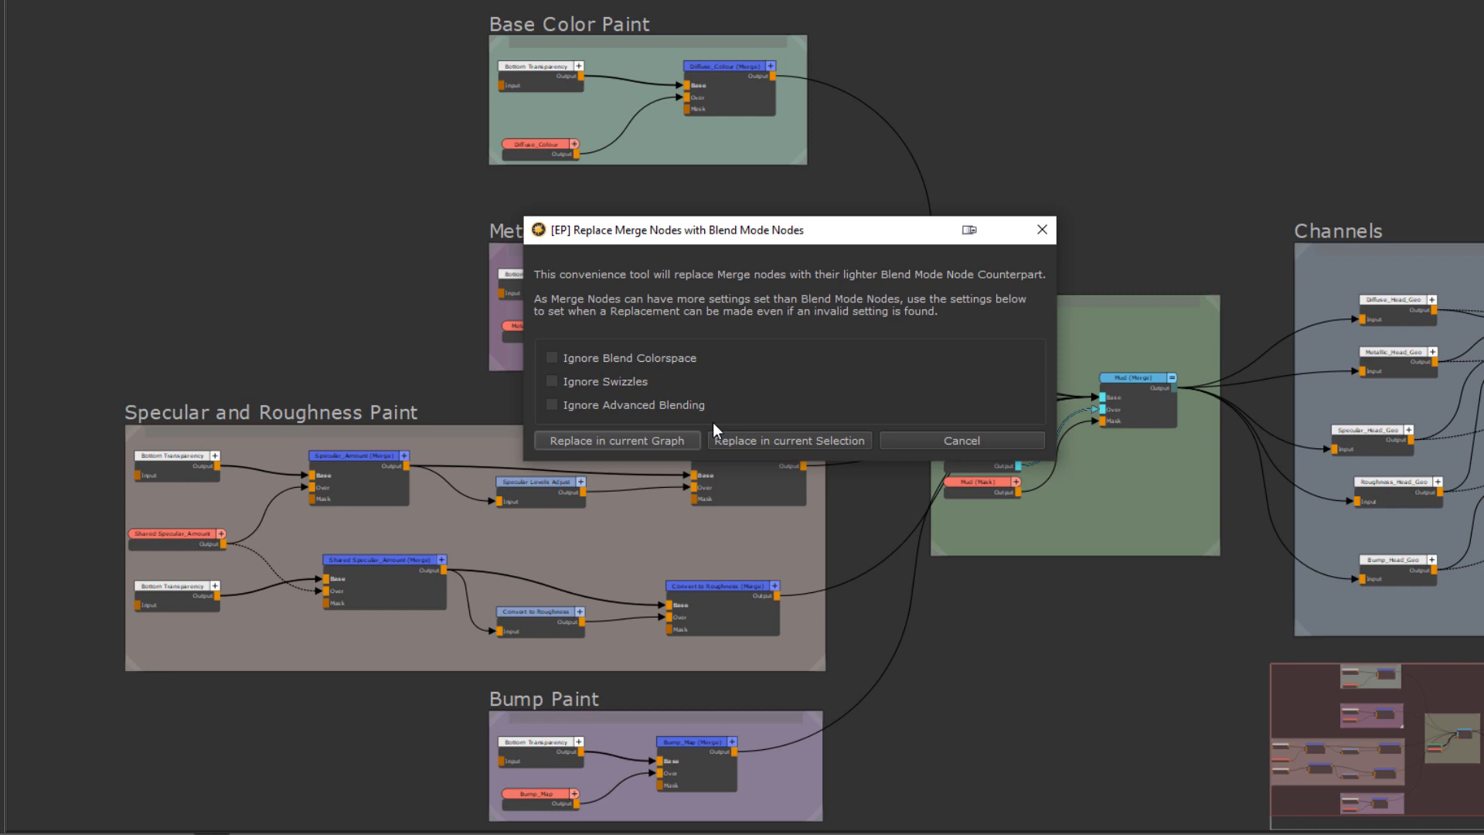
pyautogui.moveTo(816, 424)
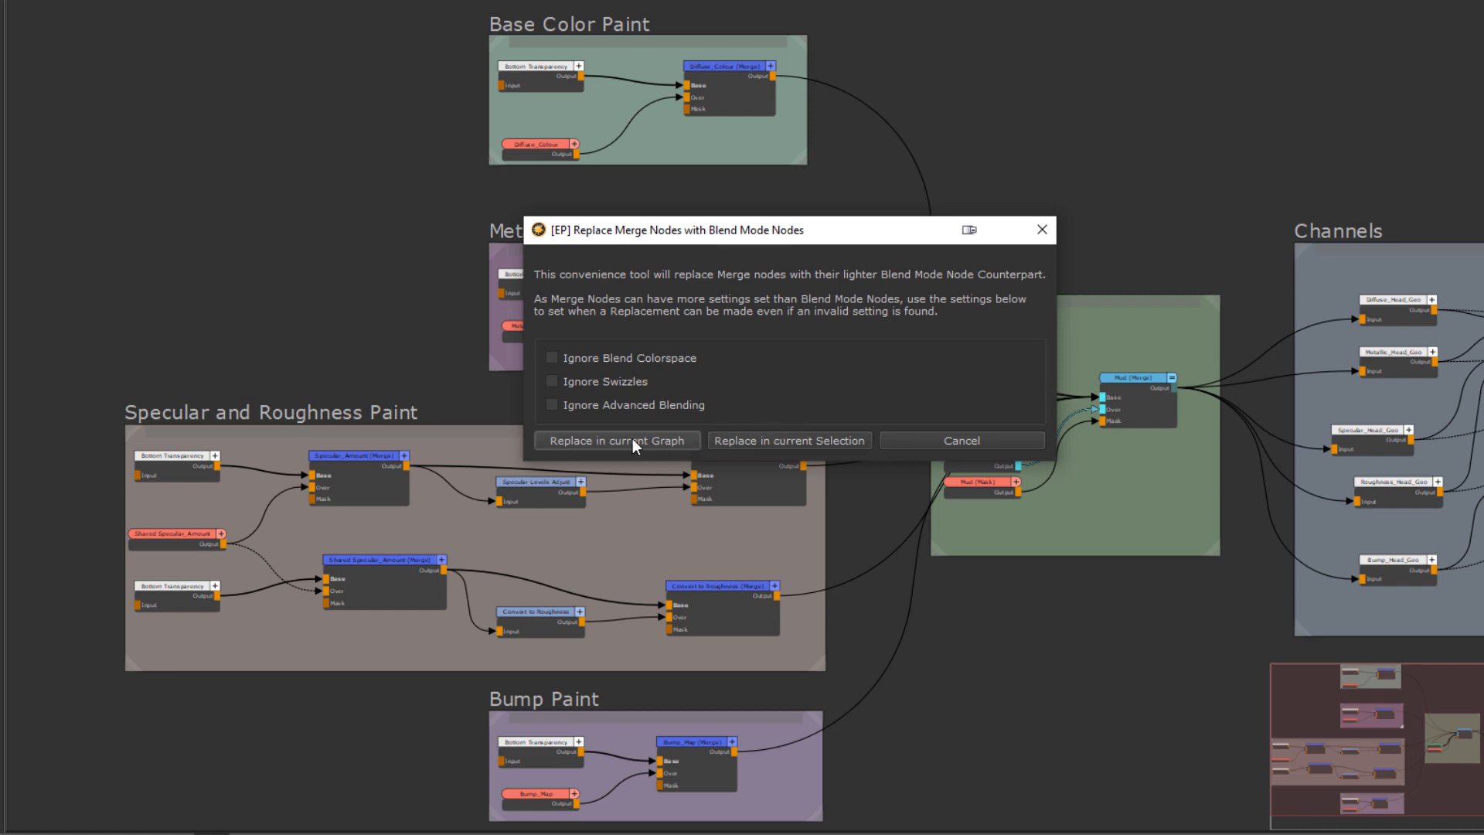
pyautogui.moveTo(800, 449)
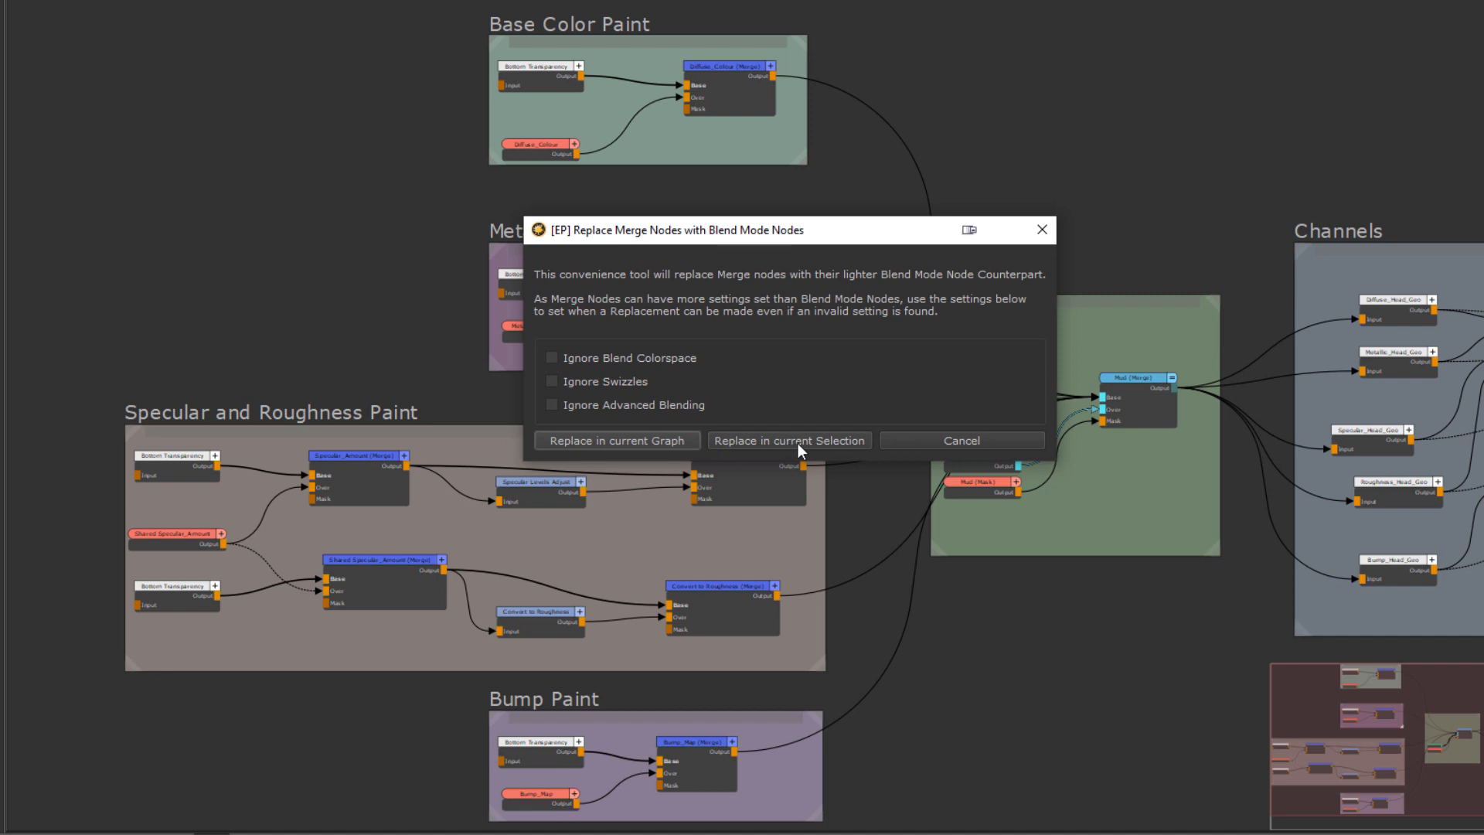